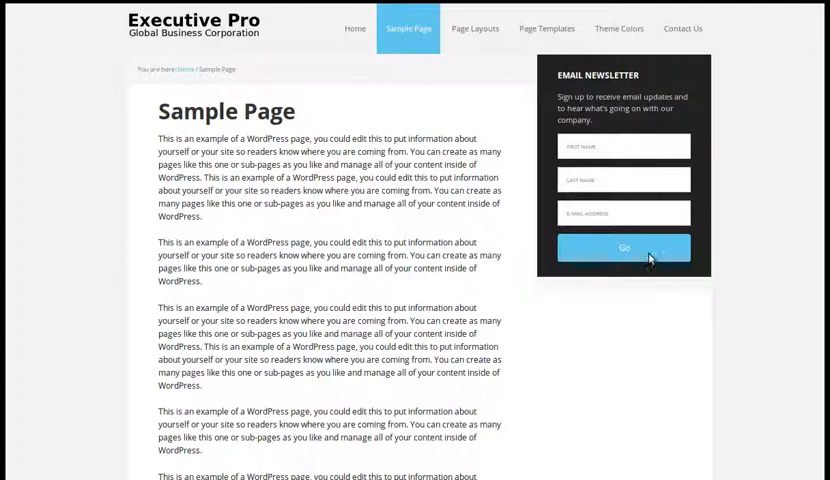
mouse_move(396, 176)
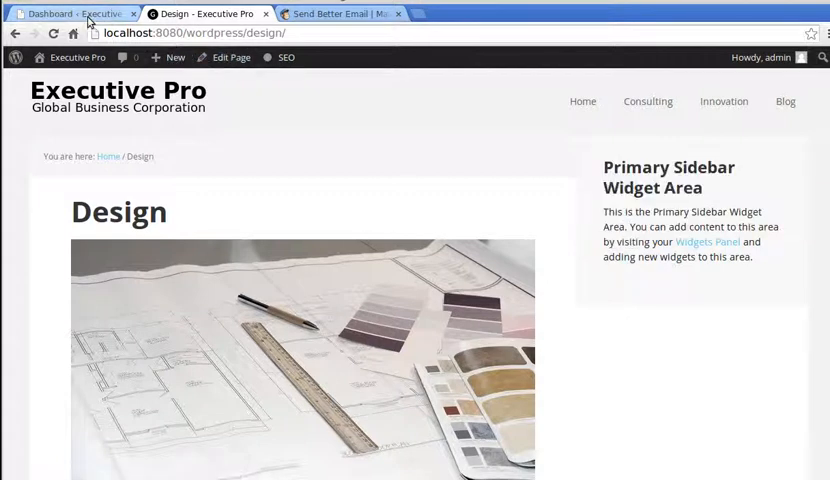
Step: From the dashboard, search the plugin installer for 'Genesis eNews Extended'
click(70, 12)
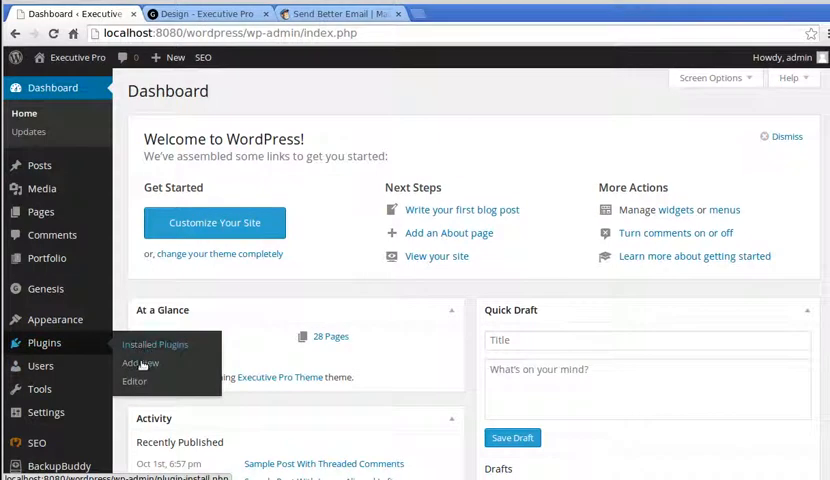
click(138, 362)
text(Genesis eNews Extende)
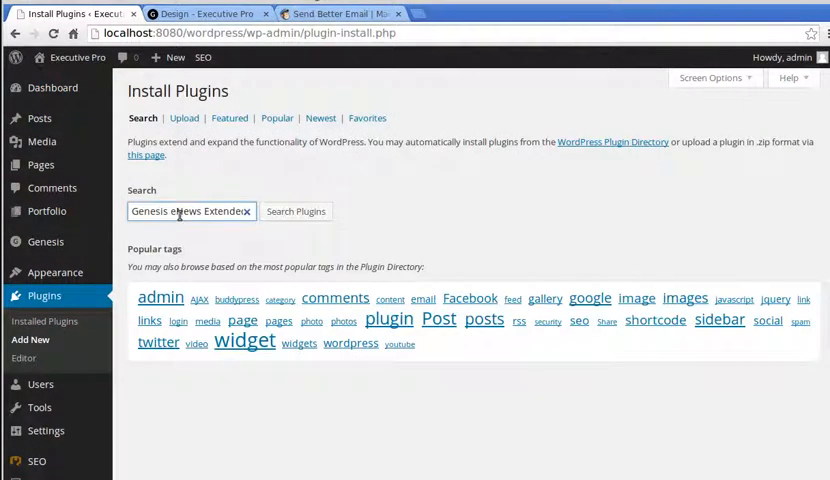
click(296, 212)
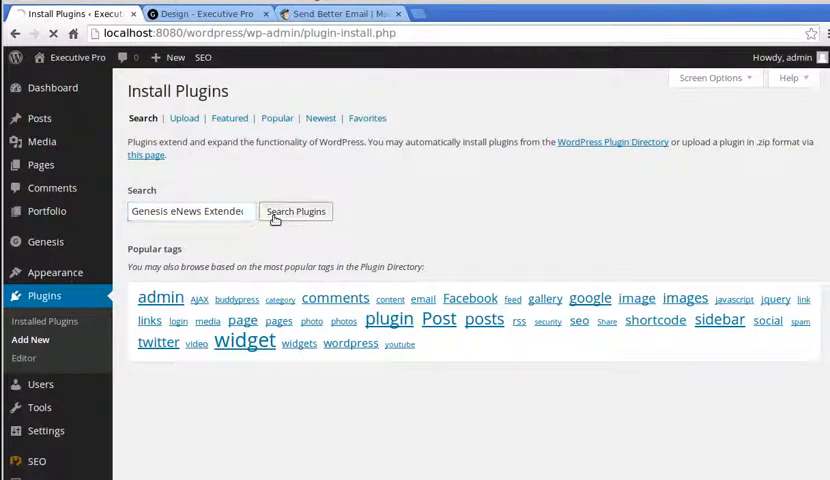
click(296, 212)
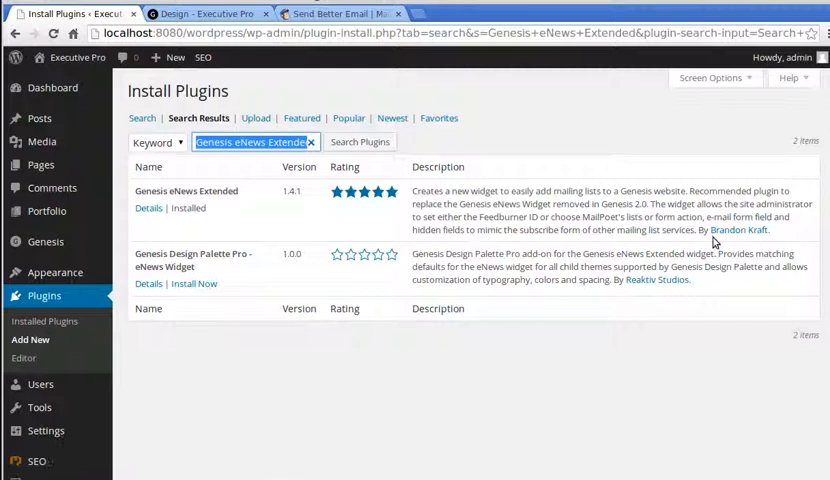
mouse_move(204, 222)
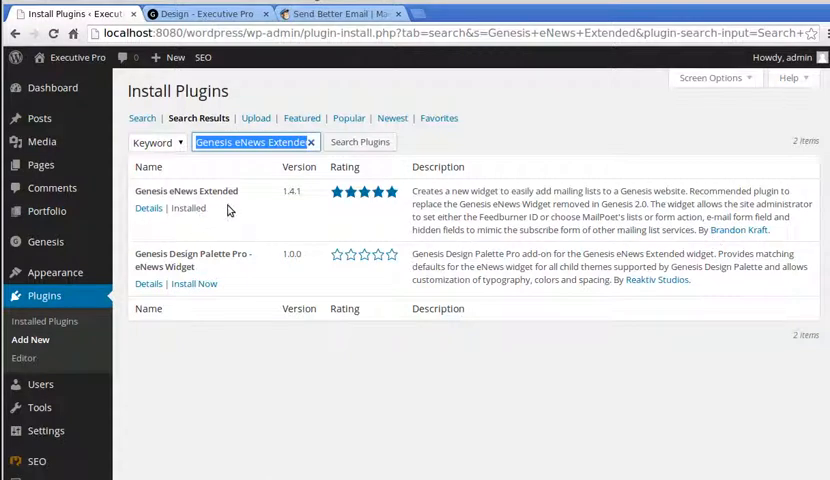
mouse_move(260, 252)
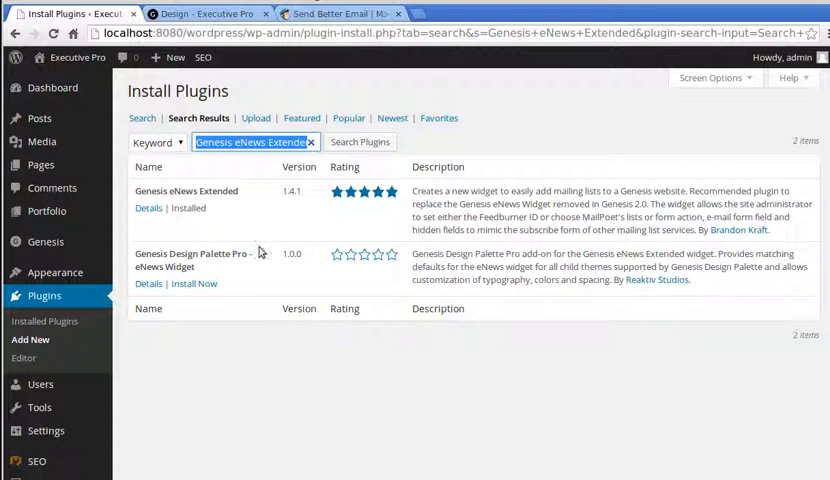
mouse_move(260, 252)
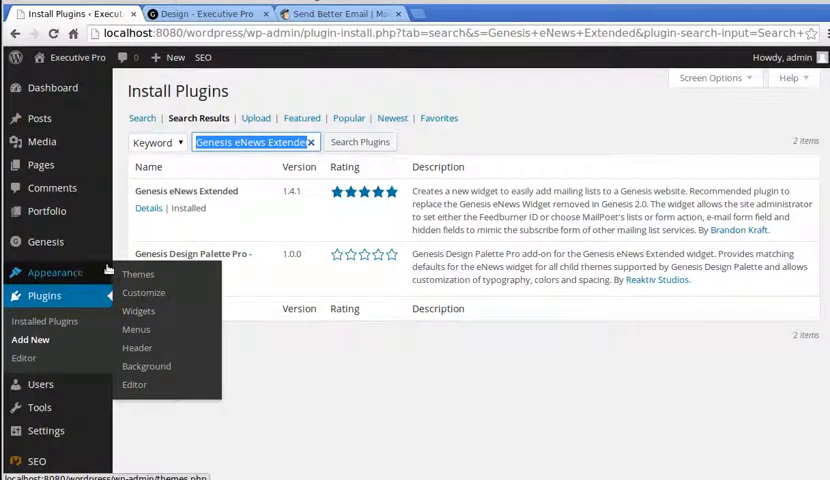
Step: Go to the Widgets page listing the Genesis eNews Extended widget
click(138, 312)
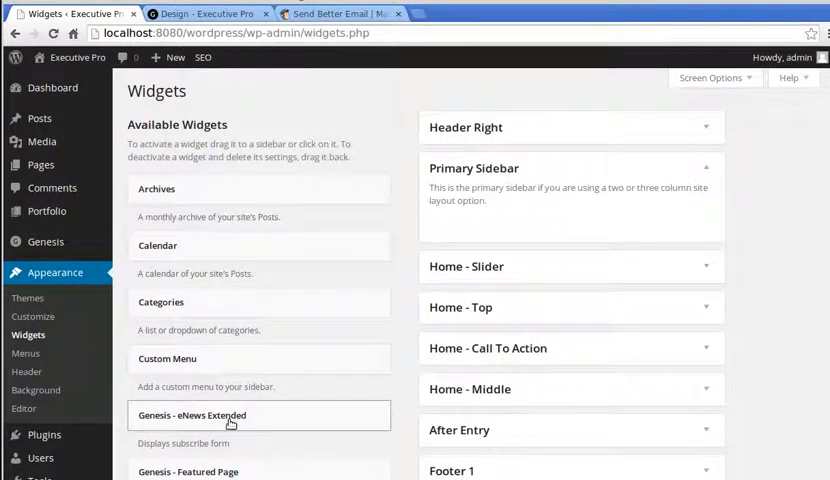
mouse_move(438, 198)
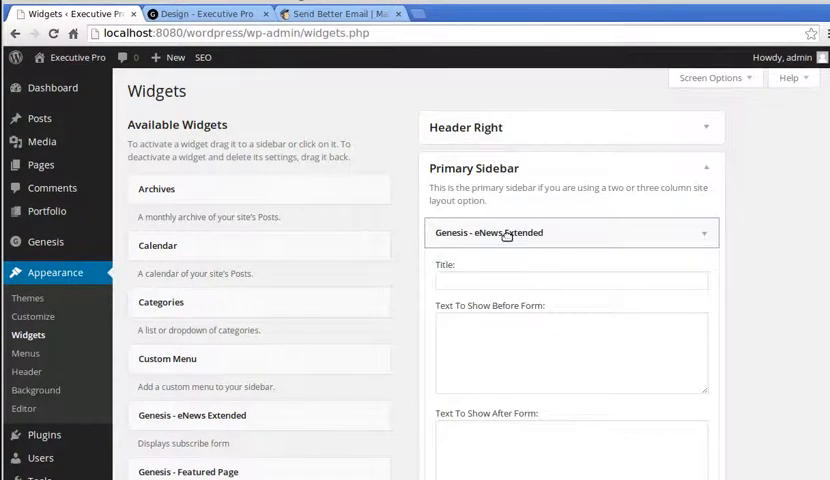
mouse_move(810, 268)
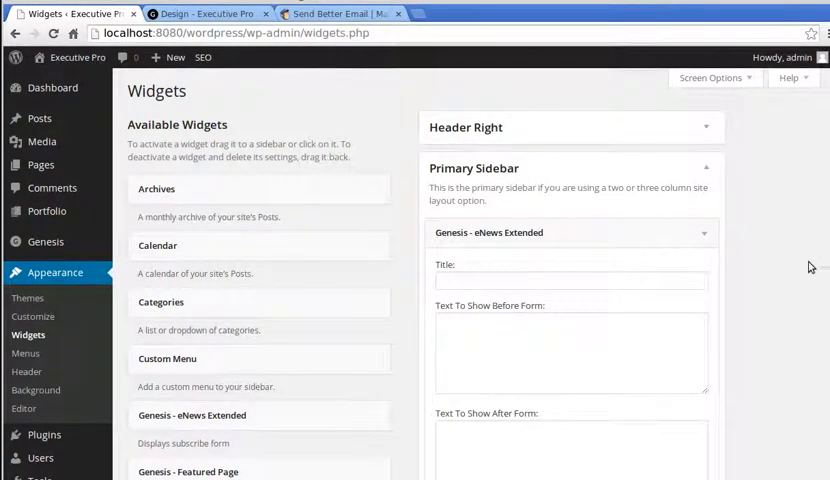
mouse_move(640, 344)
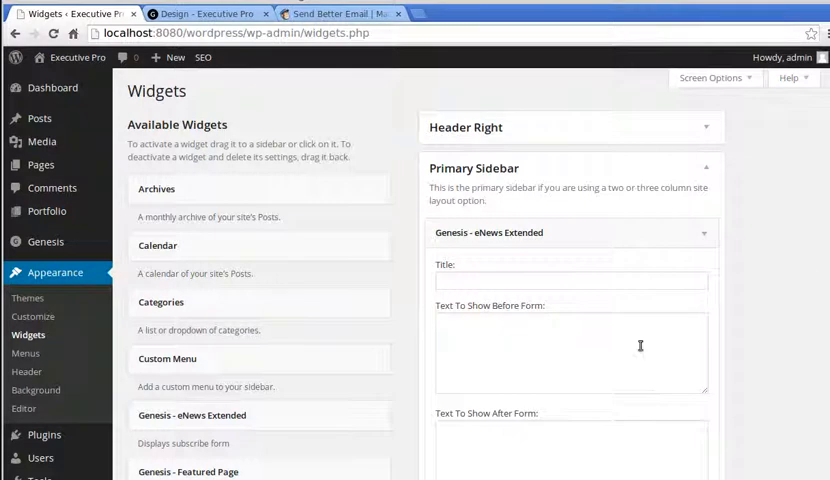
mouse_move(780, 260)
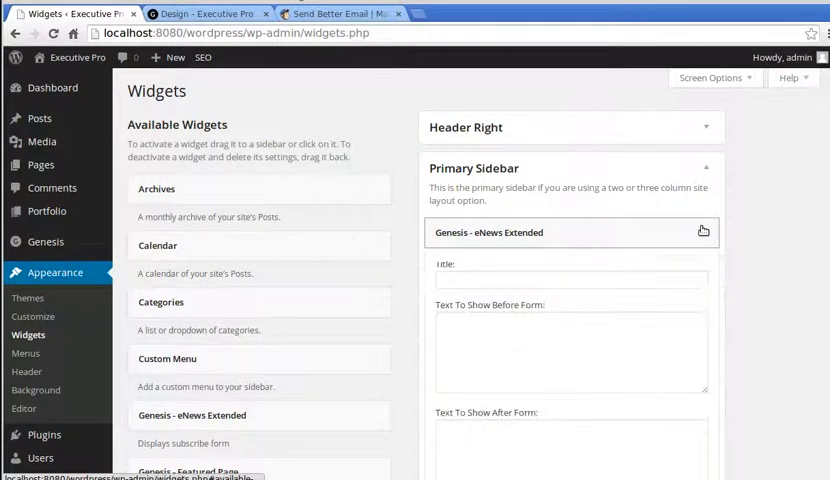
Step: Title the widget 'Get weekly tips, tricks and advice' and enter the subscription blurb before the form
scroll(down, 3)
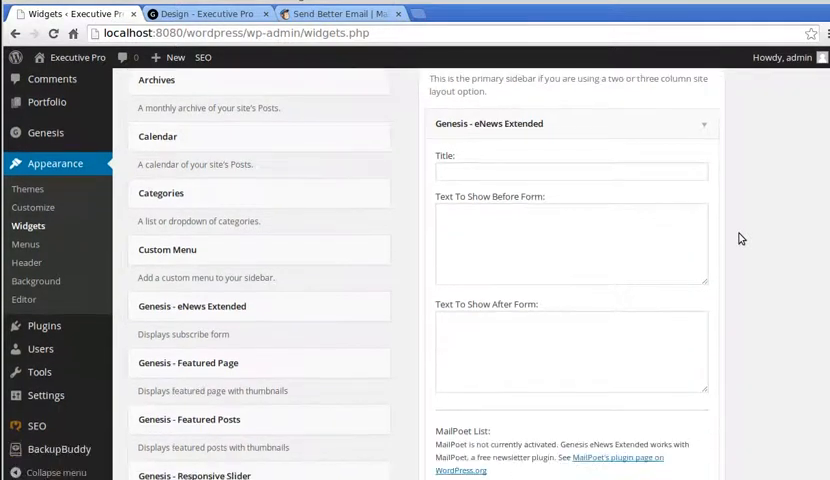
mouse_move(532, 292)
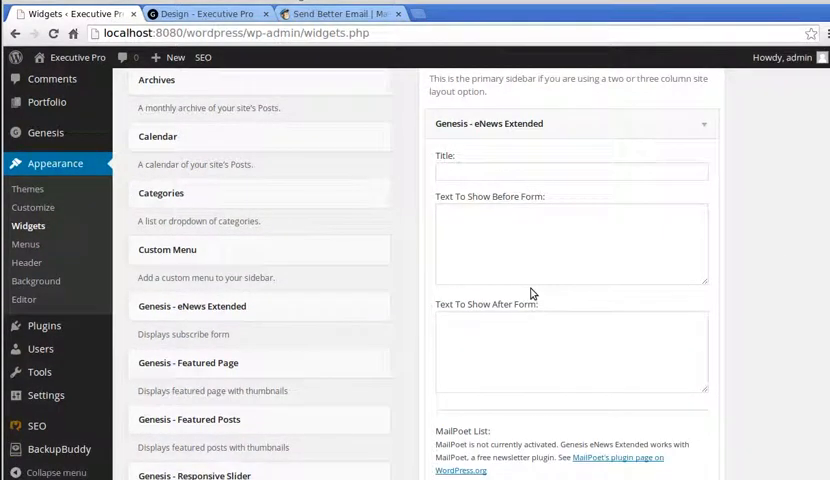
mouse_move(534, 292)
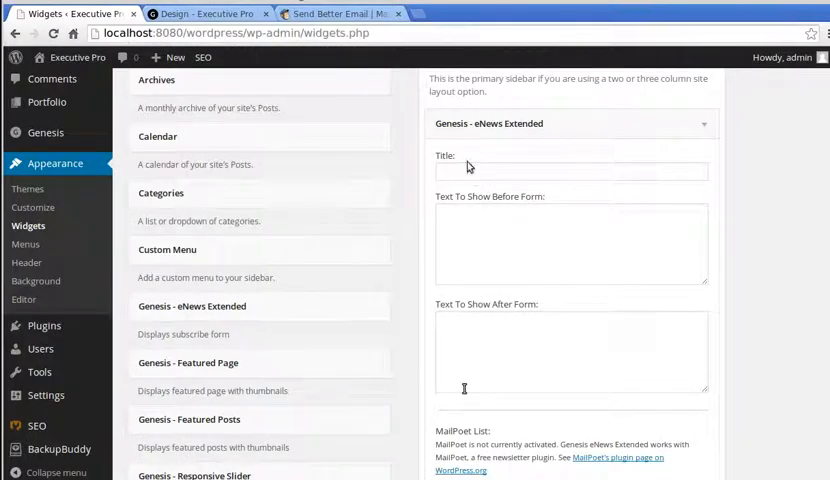
text(Get weekly tips, tricks and advice)
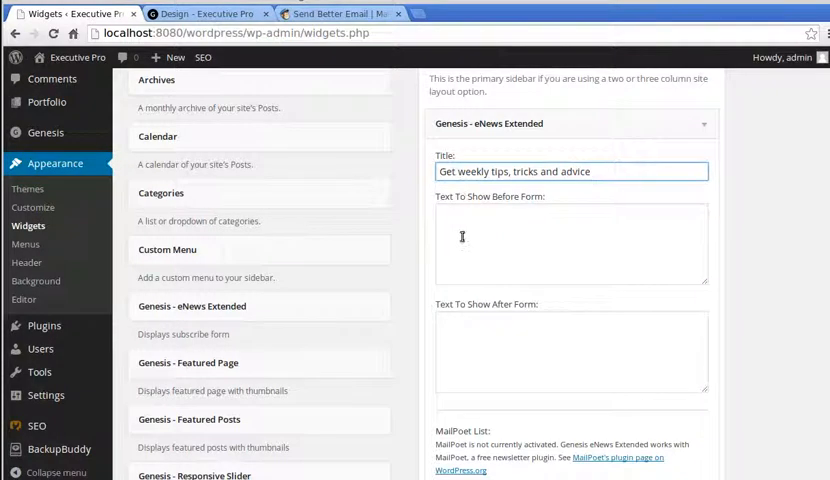
click(572, 244)
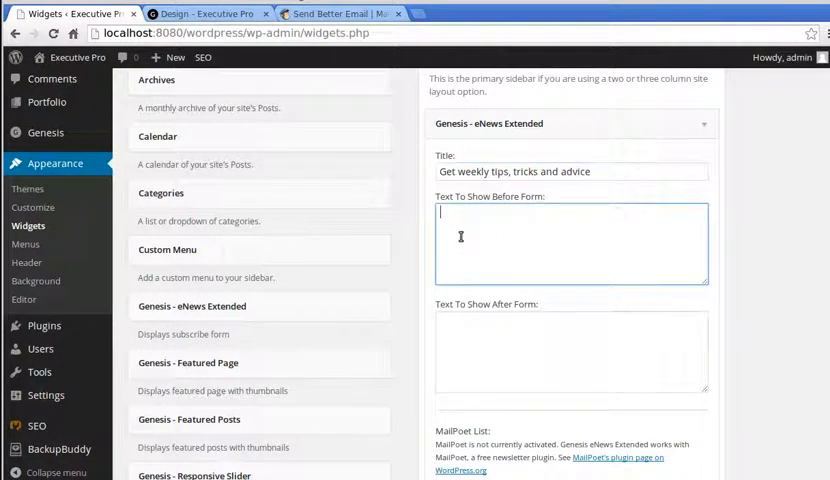
text(When you subscribe to my newsletter you get weekly tips, tricks and advice to help you set up your StudioPress site!)
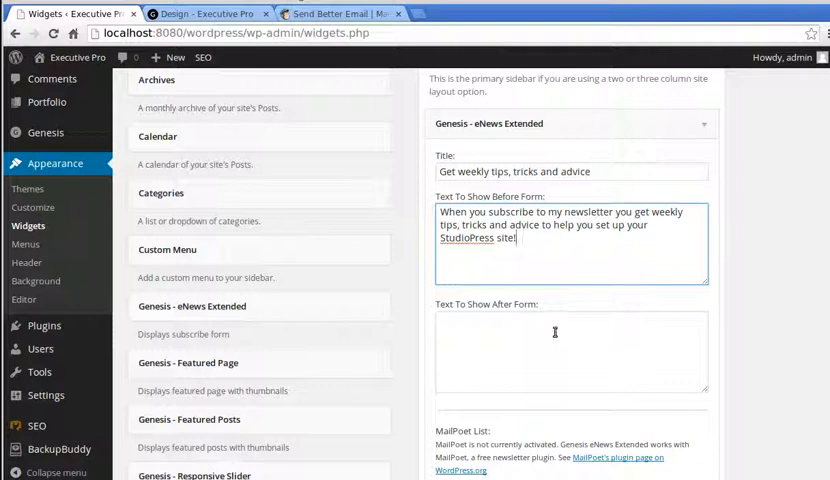
click(572, 350)
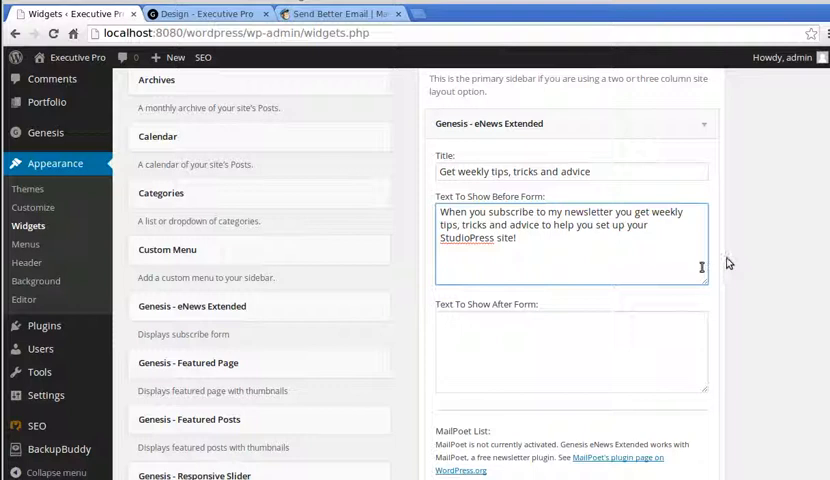
mouse_move(700, 268)
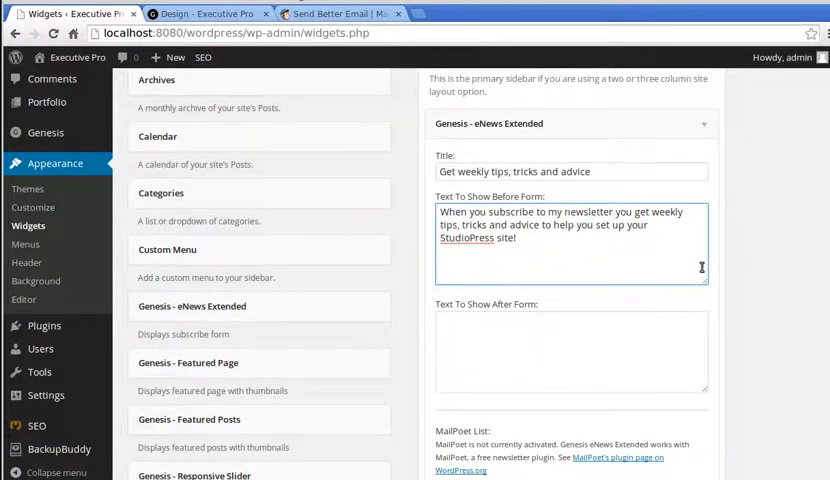
scroll(down, 3)
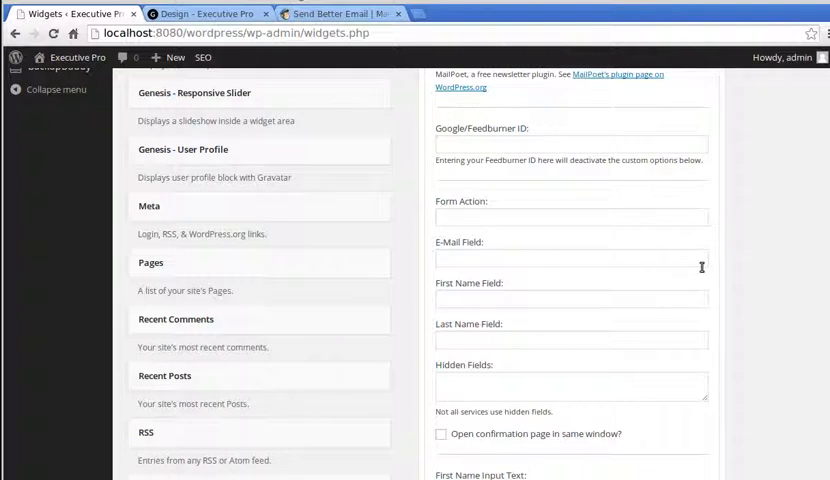
mouse_move(488, 240)
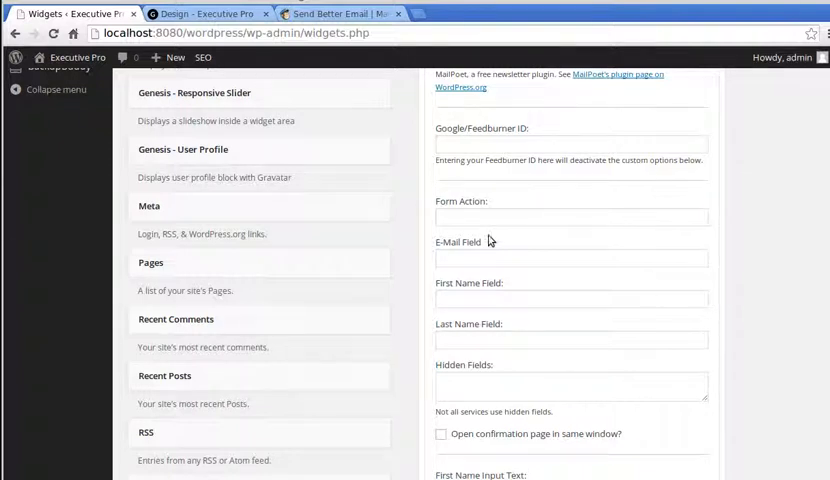
mouse_move(472, 252)
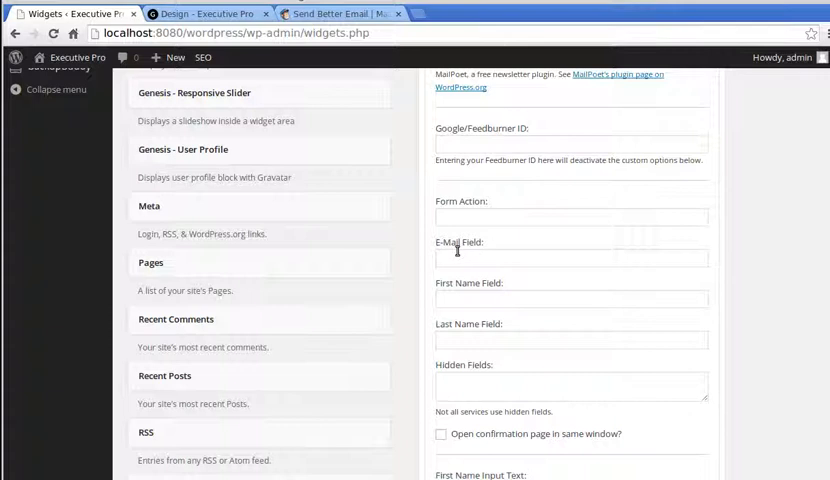
mouse_move(480, 288)
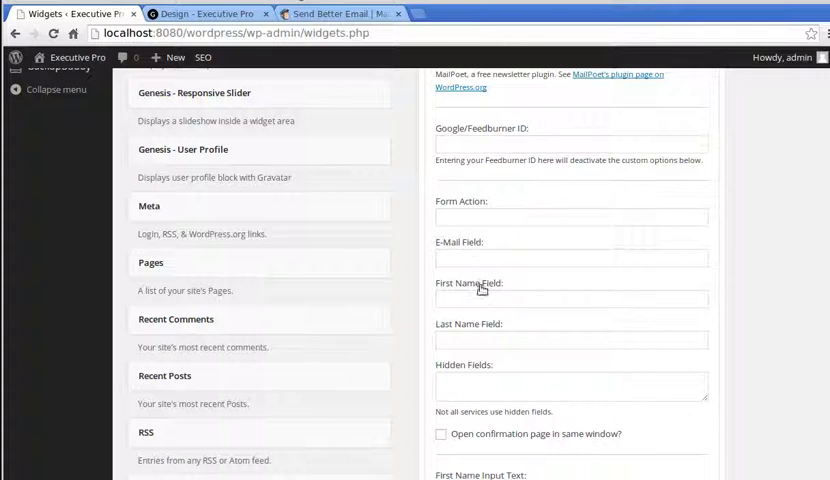
mouse_move(472, 344)
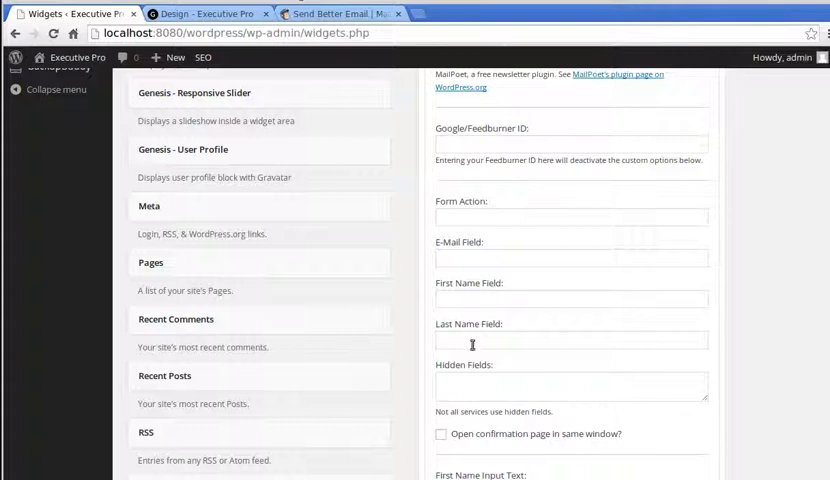
mouse_move(464, 224)
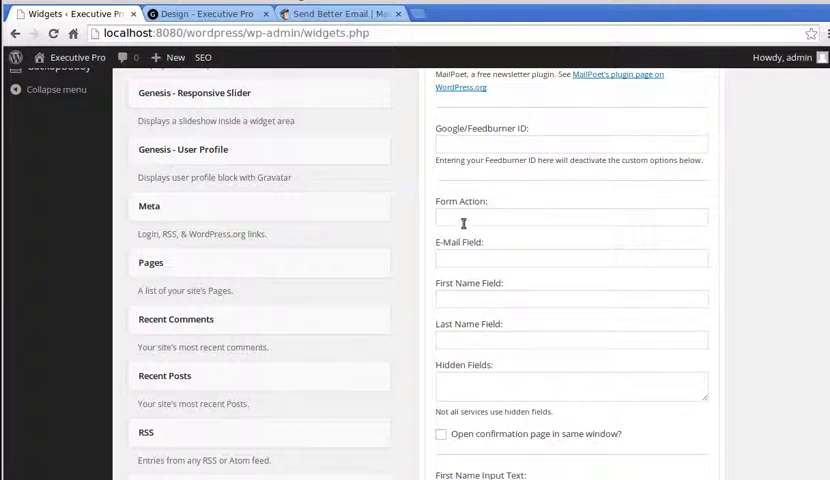
mouse_move(462, 252)
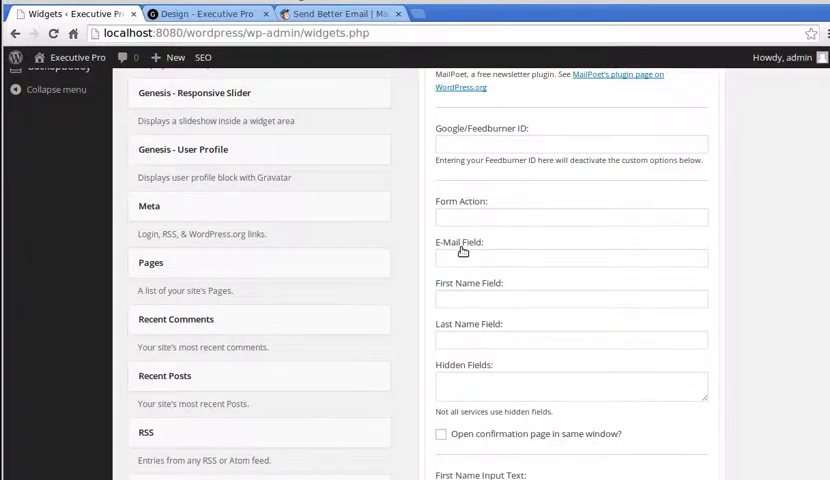
scroll(down, 3)
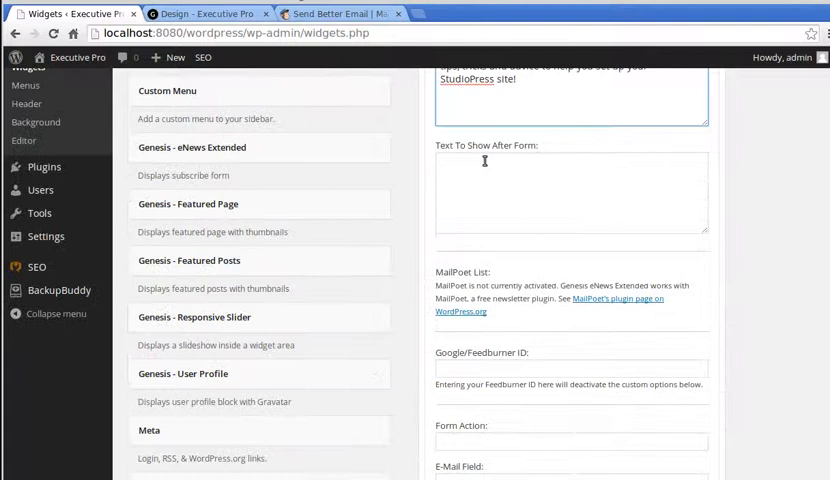
scroll(down, 3)
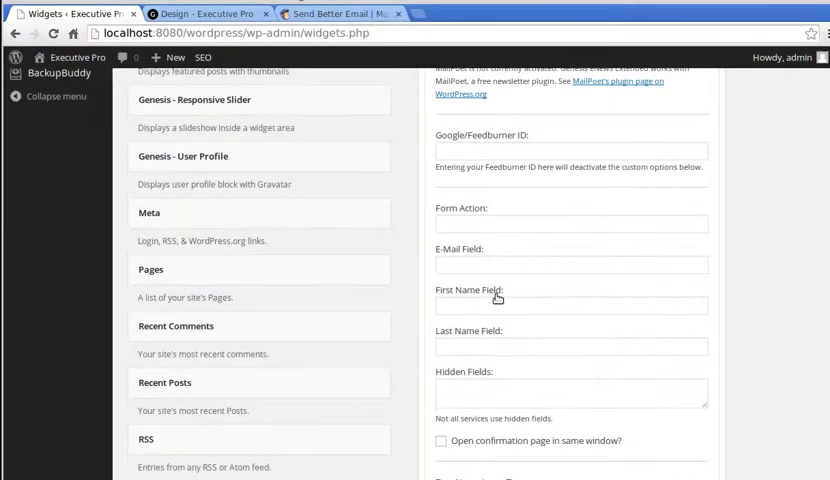
mouse_move(456, 264)
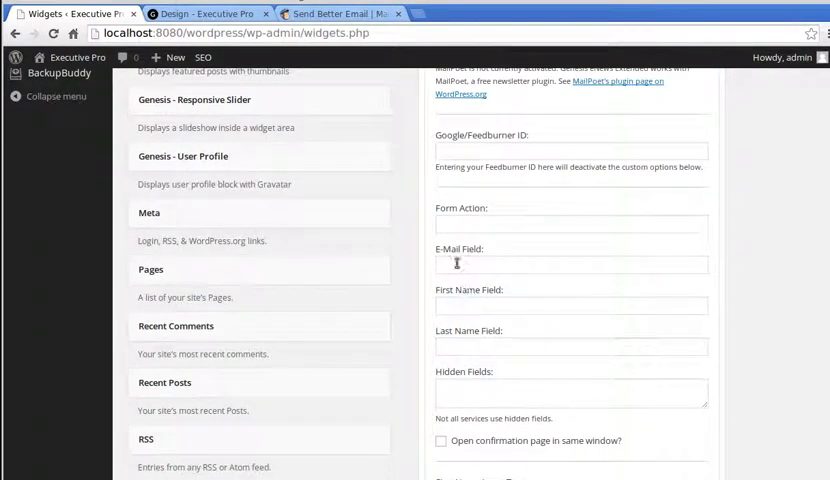
Step: Fill the E-Mail, First Name and Last Name fields with EMAIL, FNAME and LNAME
click(570, 264)
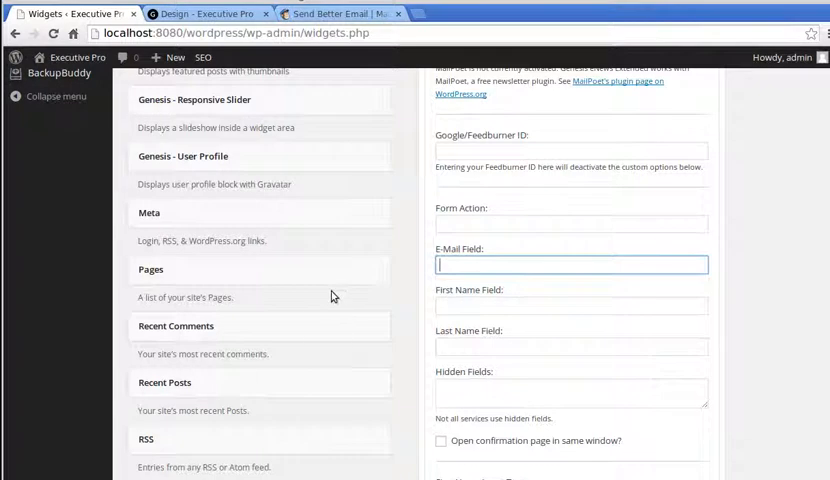
text(E)
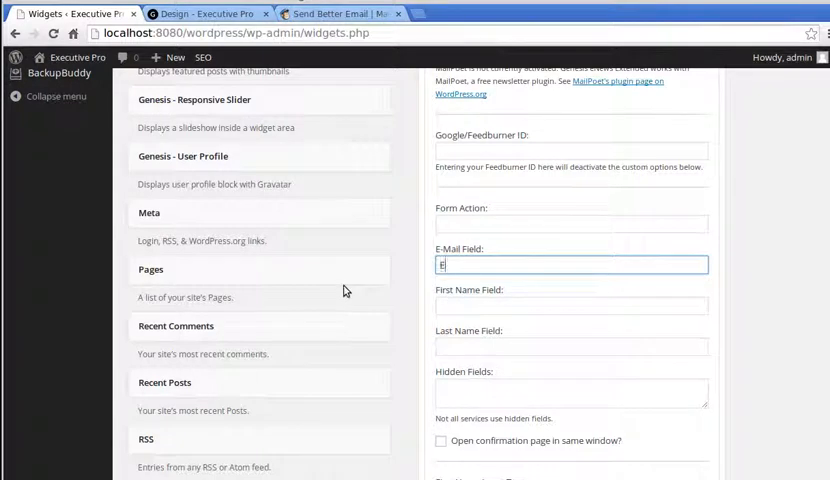
text(M)
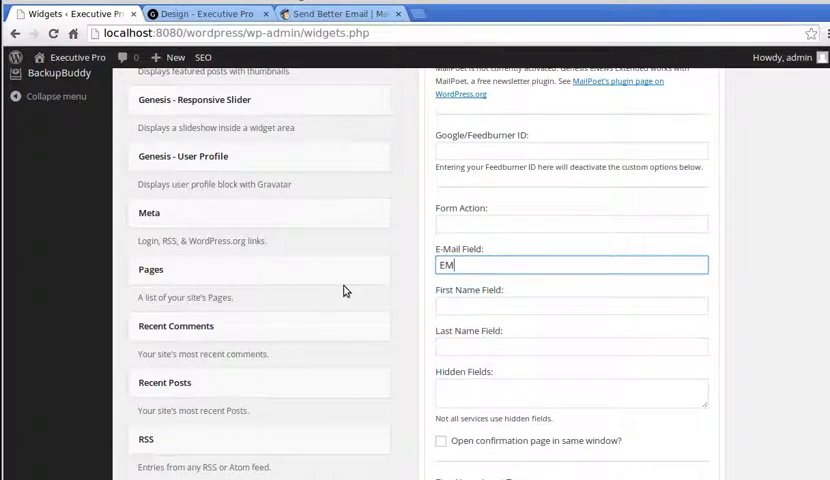
text(AIL)
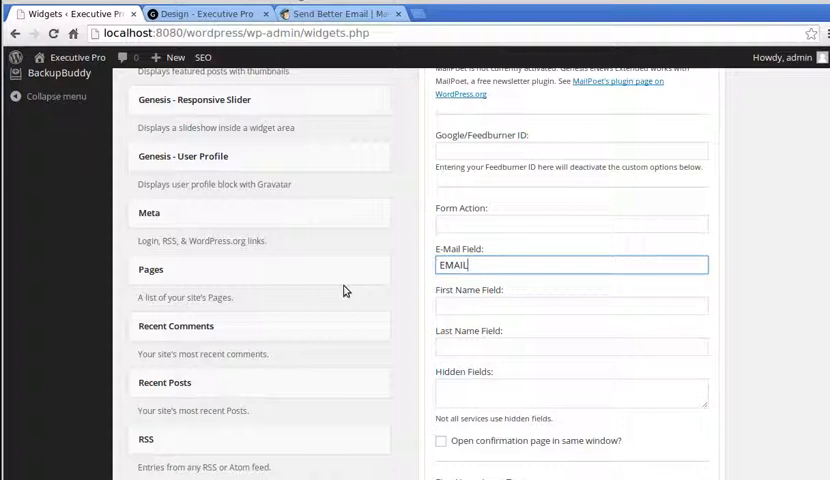
click(572, 304)
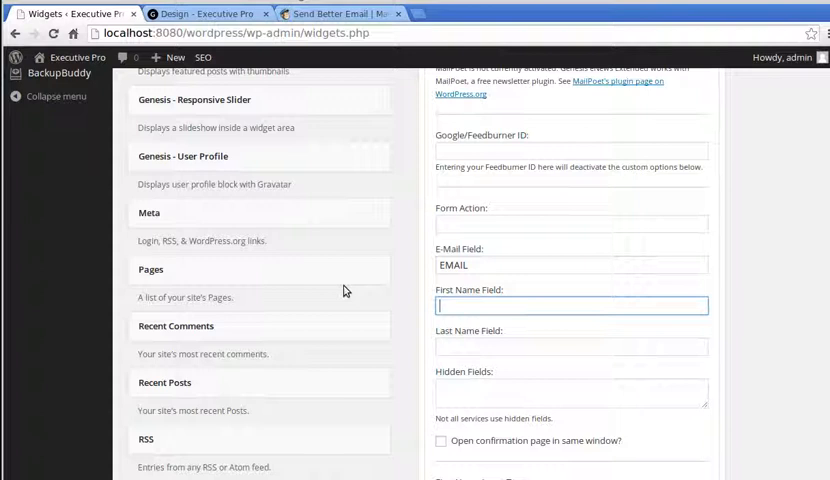
text(FNAME)
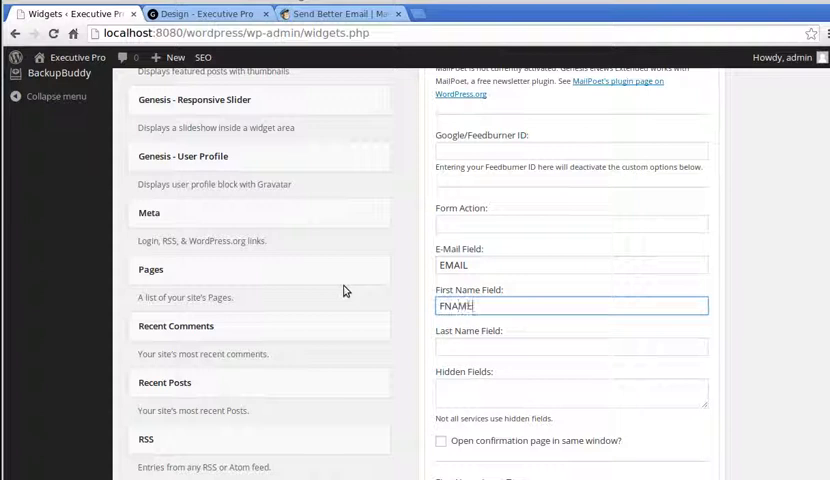
click(570, 346)
text(LNA)
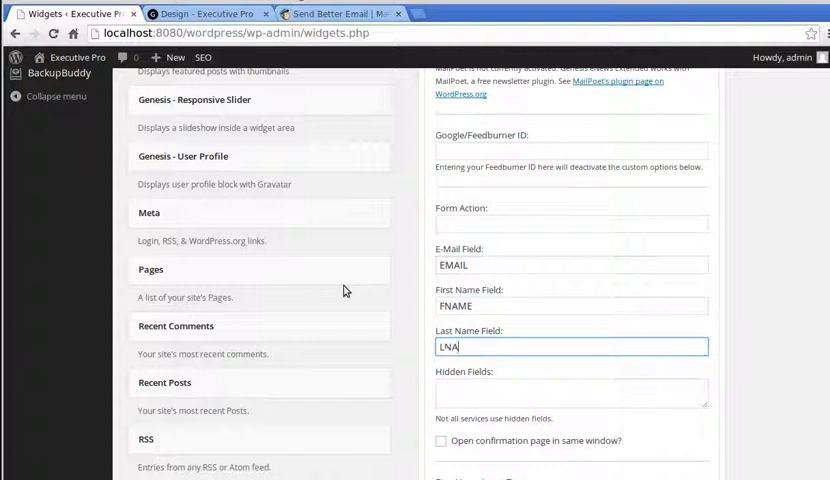
text(ME)
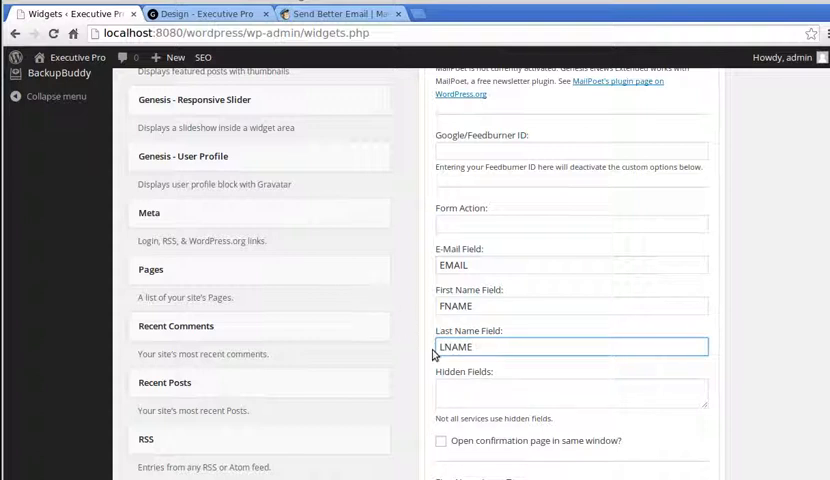
mouse_move(484, 256)
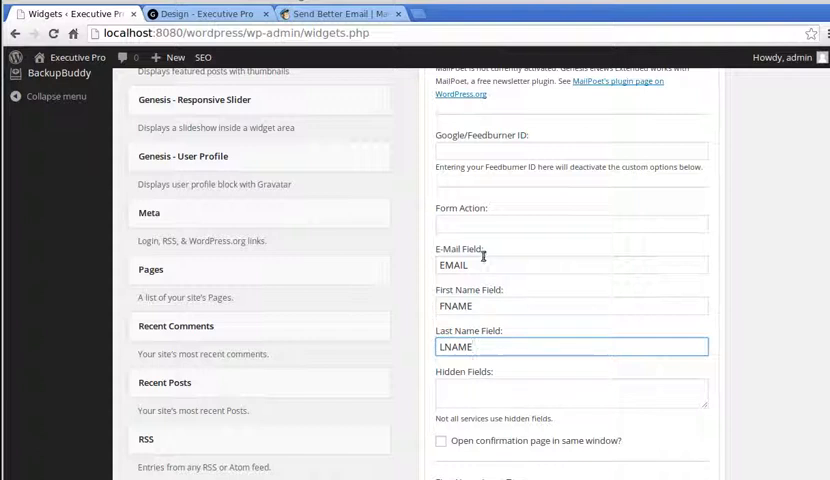
click(570, 224)
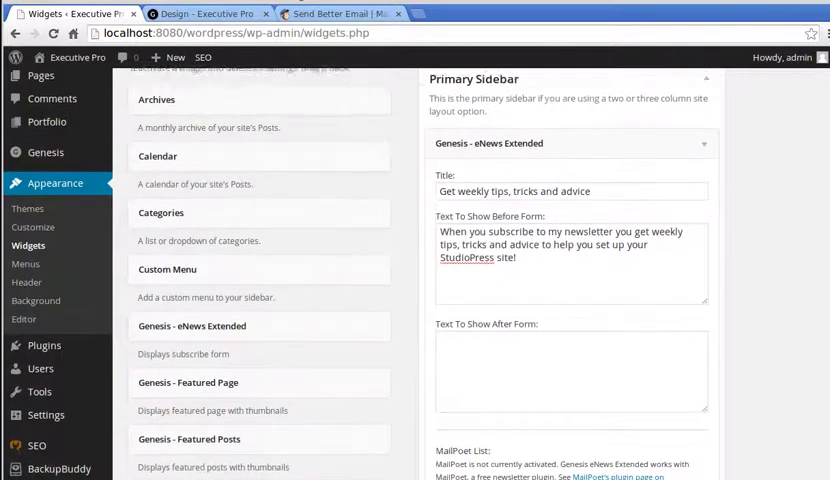
Step: Review the widget's remaining settings, then view the live Design page with the newsletter sidebar
scroll(up, 3)
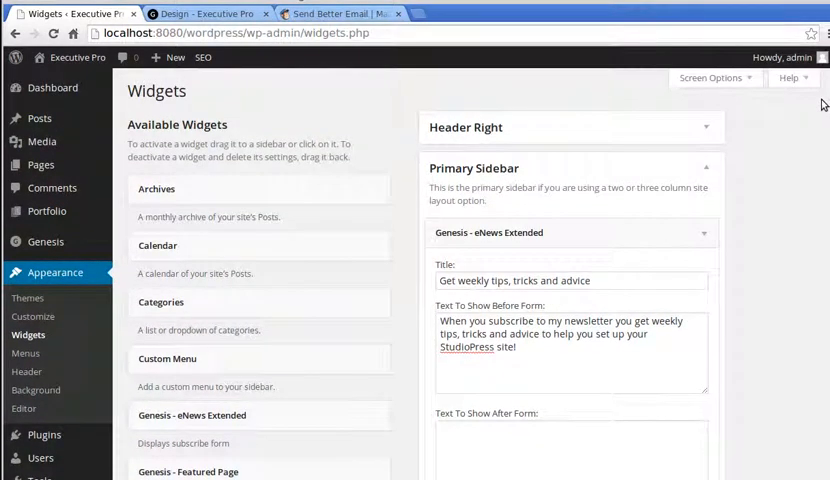
scroll(down, 3)
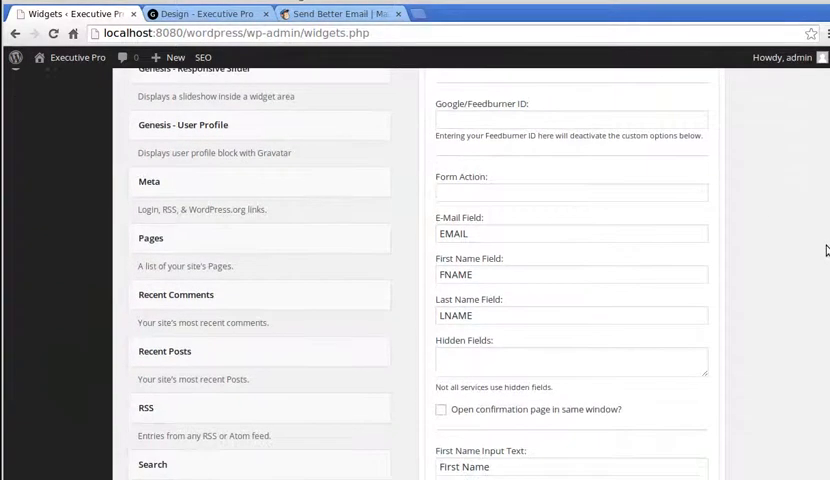
scroll(down, 3)
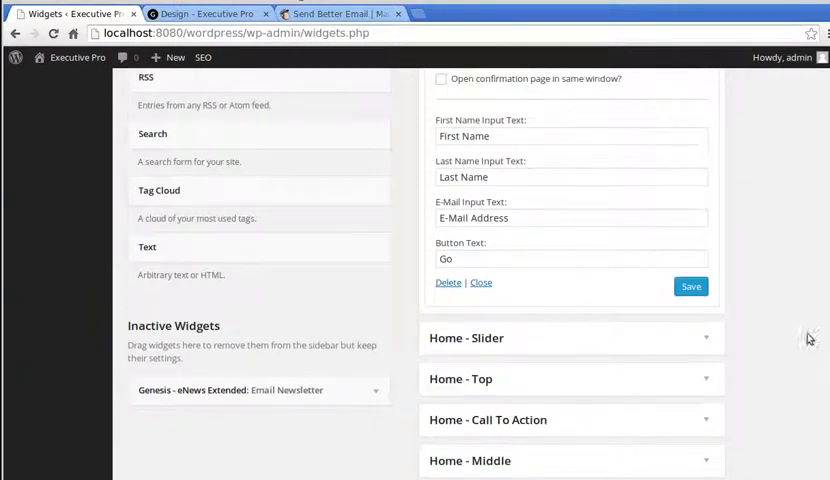
mouse_move(646, 296)
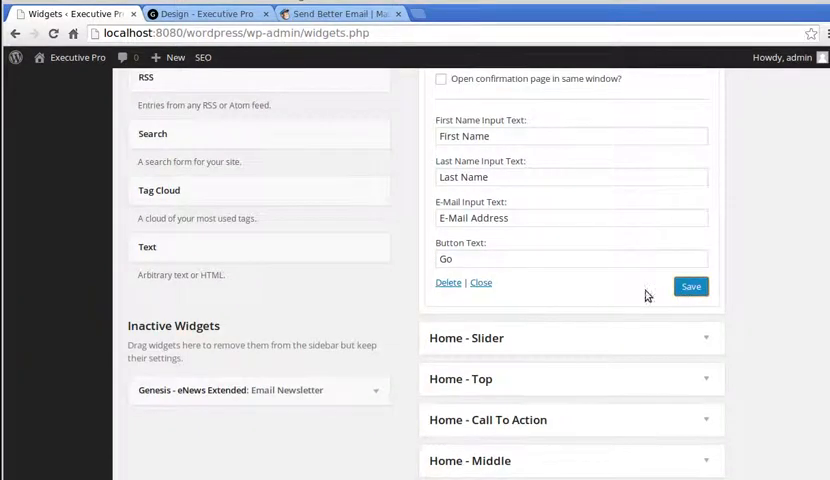
mouse_move(210, 14)
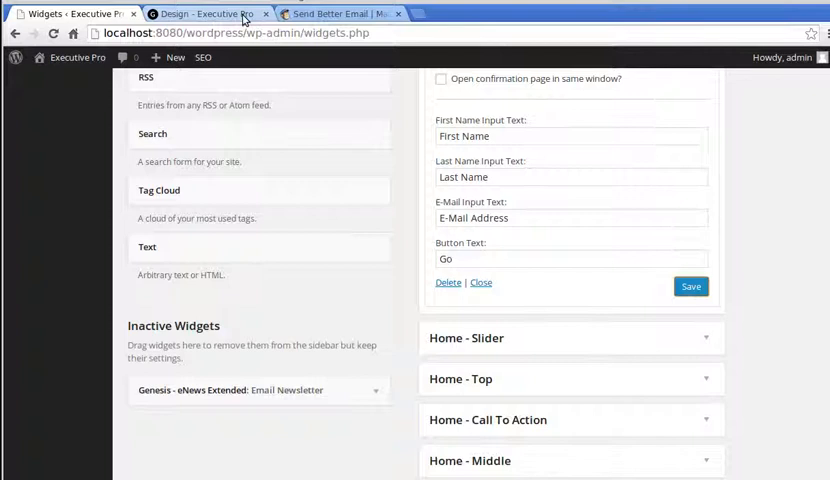
click(204, 12)
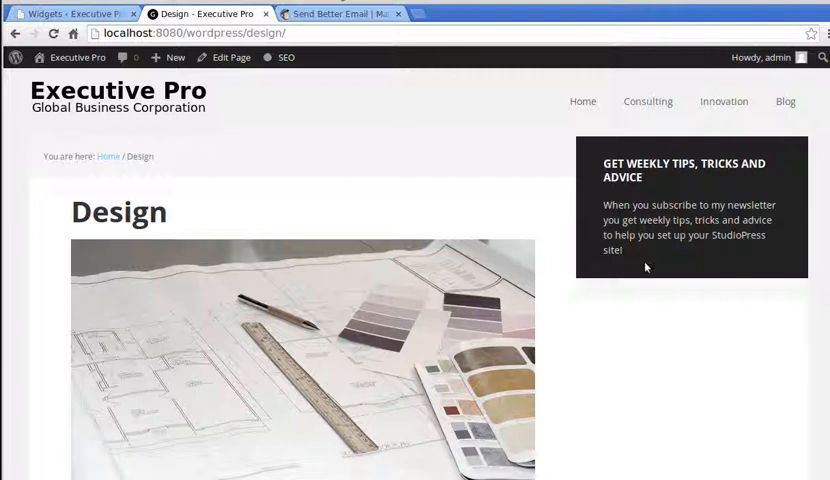
mouse_move(644, 222)
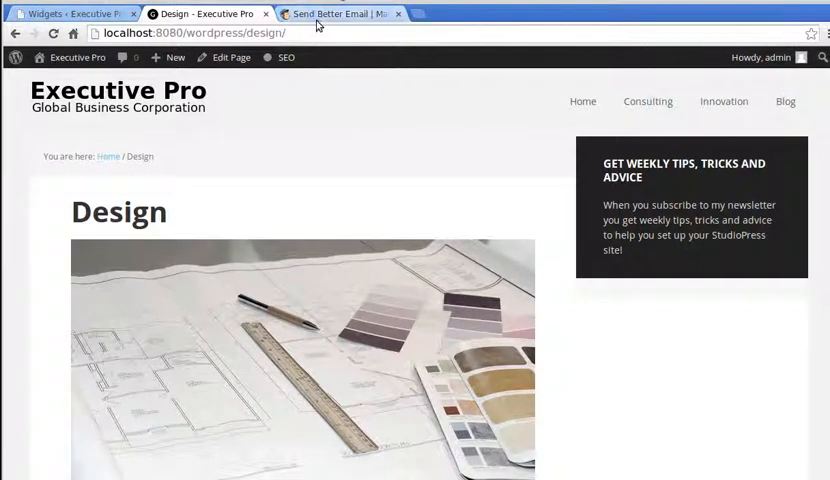
Step: Switch to the MailChimp 'Send Better Email' homepage
click(340, 14)
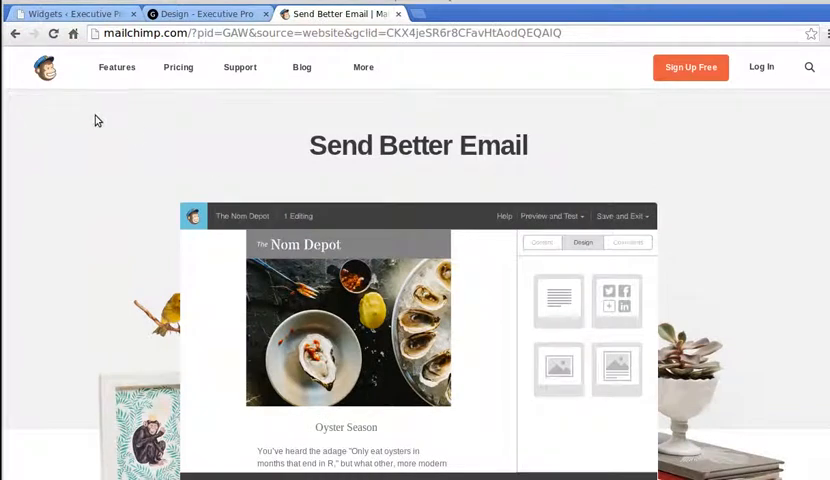
mouse_move(100, 122)
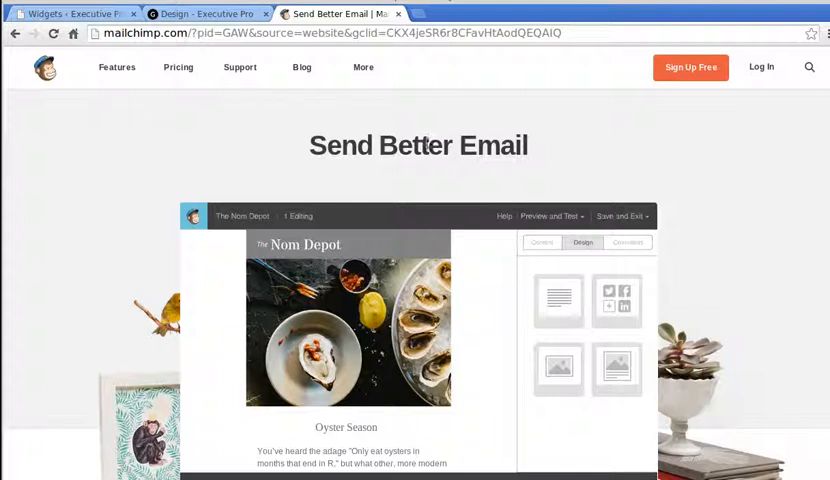
mouse_move(684, 118)
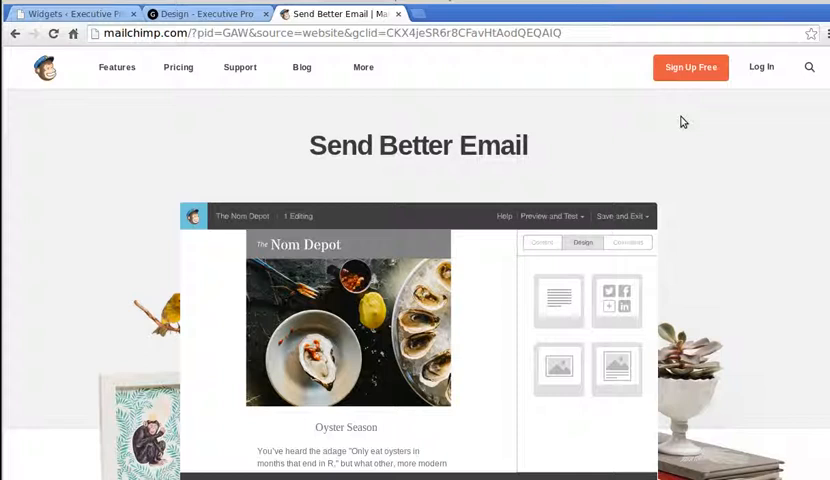
mouse_move(684, 122)
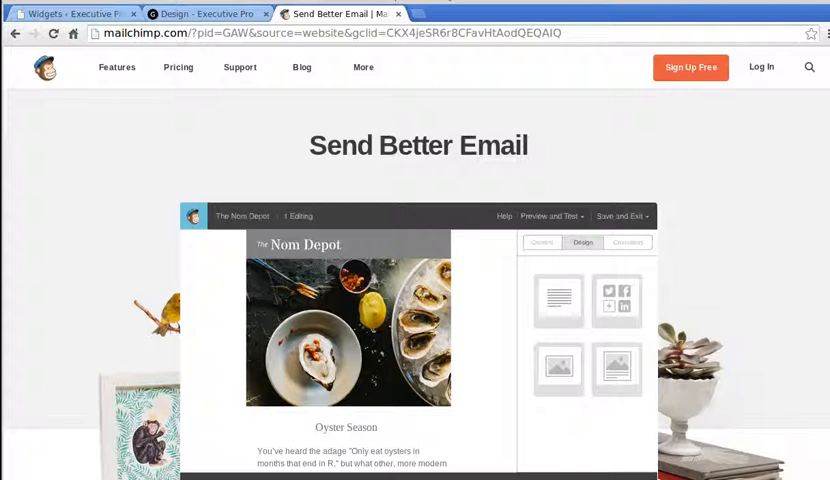
click(208, 12)
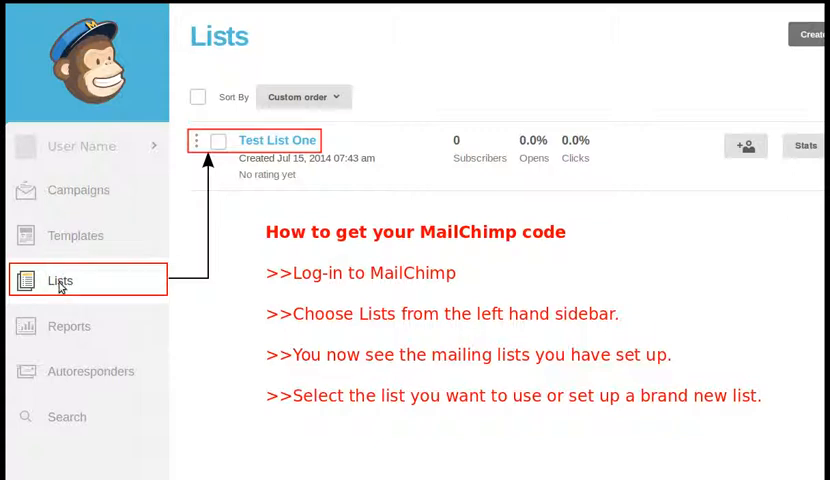
mouse_move(480, 148)
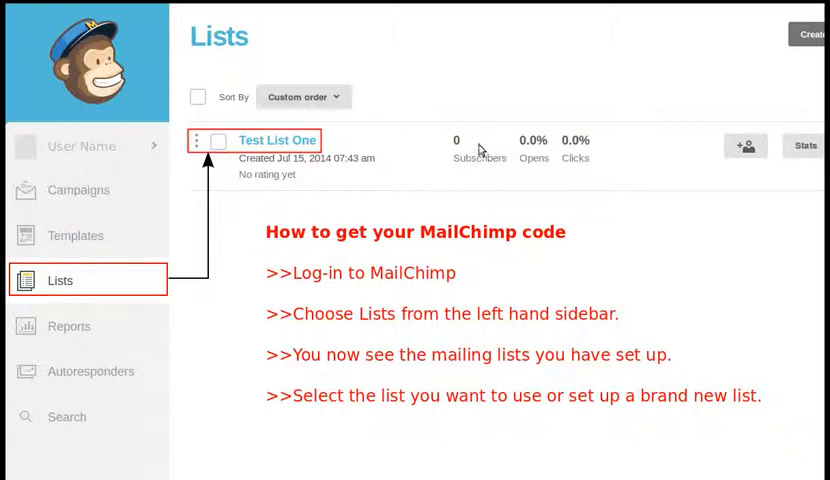
mouse_move(800, 56)
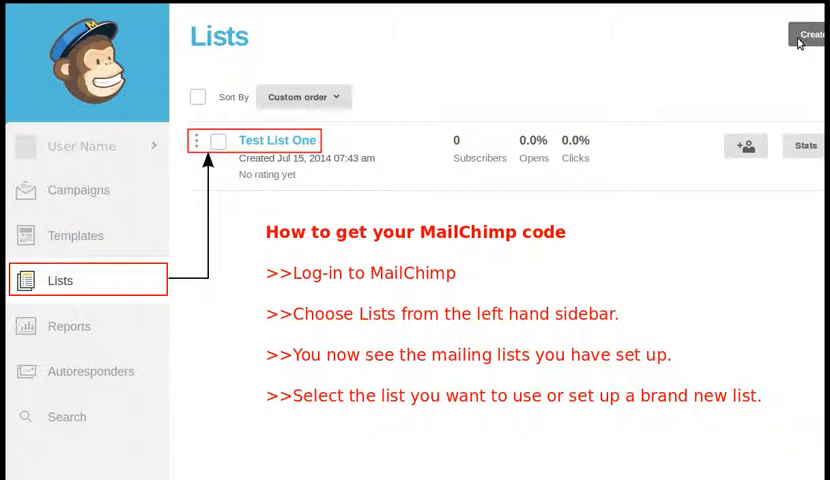
mouse_move(370, 170)
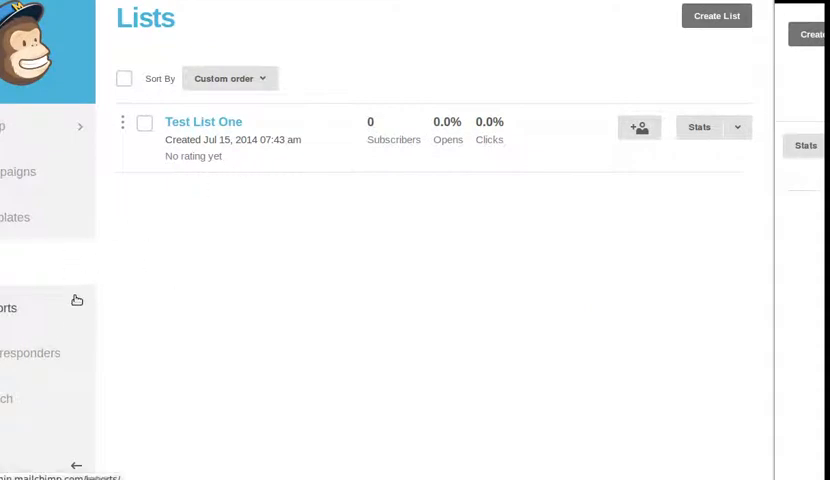
mouse_move(240, 180)
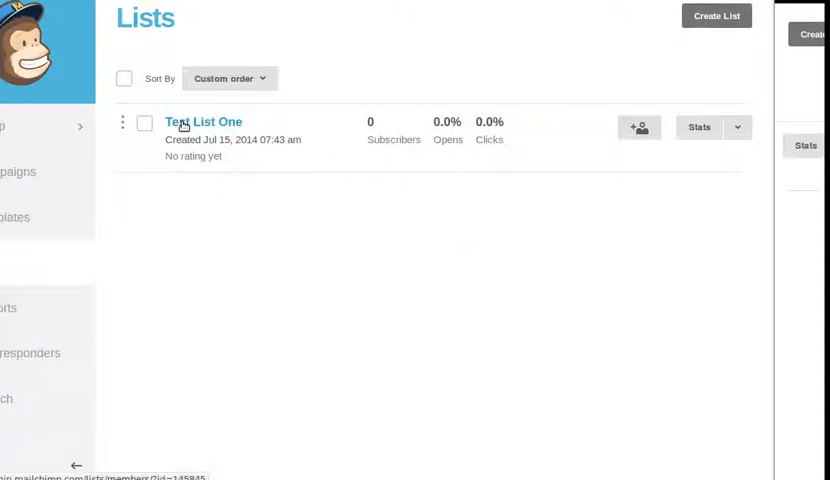
mouse_move(76, 256)
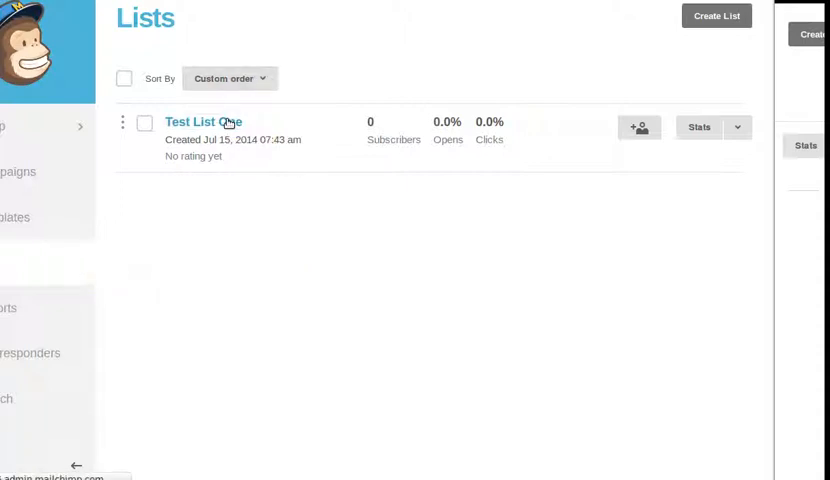
Step: Show the signup form options for Test List One
click(204, 120)
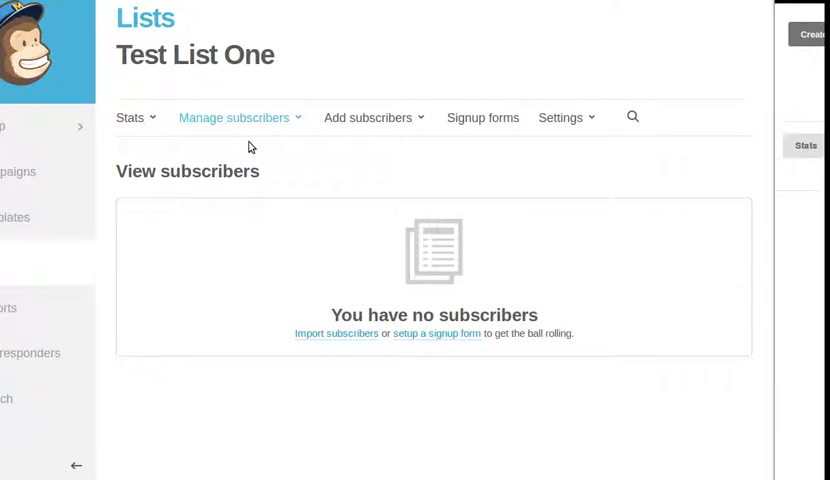
mouse_move(482, 118)
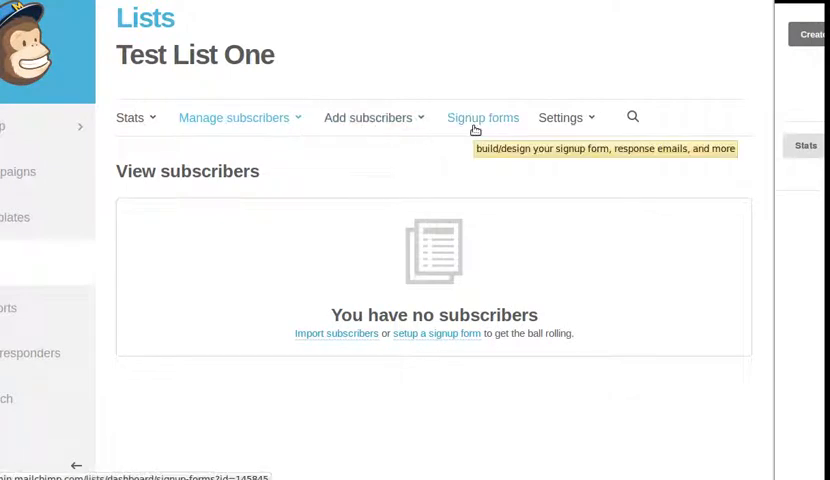
mouse_move(476, 130)
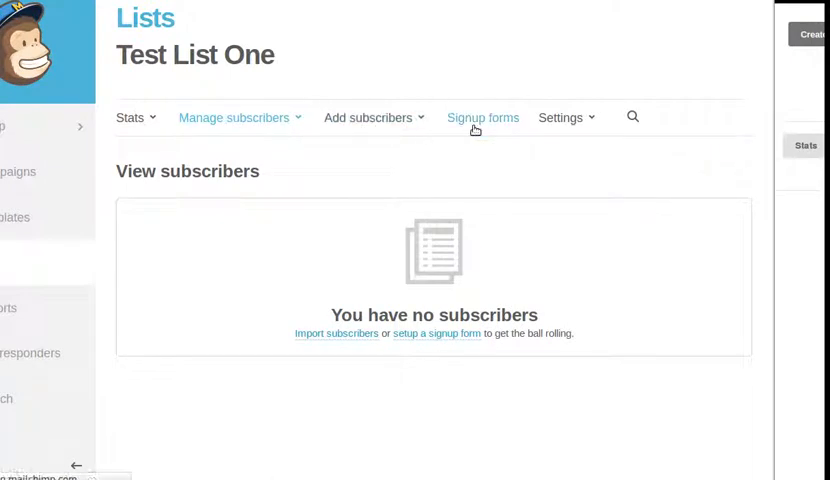
click(484, 116)
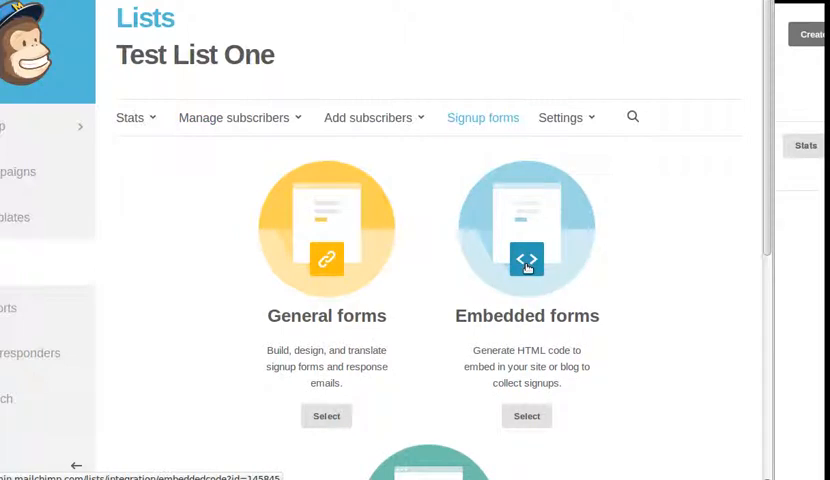
Step: Choose Embedded forms to show Test List One's classic form code and preview
click(528, 416)
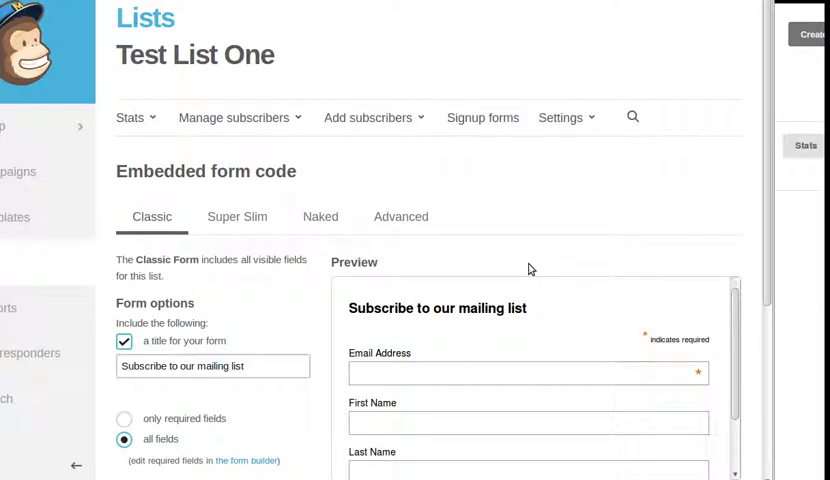
mouse_move(770, 132)
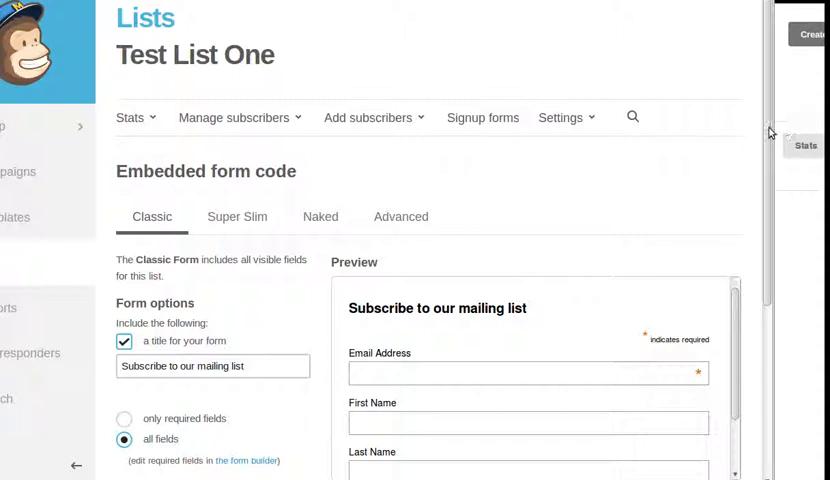
scroll(down, 3)
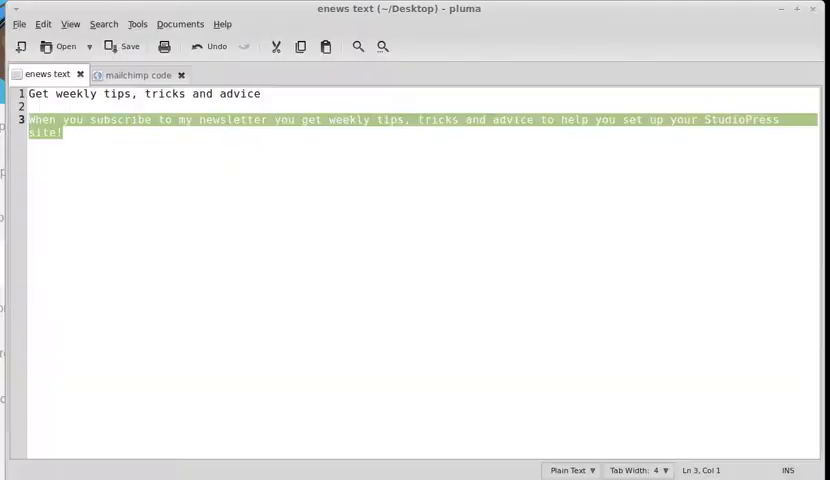
Step: Locate the 'form action' line in the mailchimp code document and dismiss Find
click(136, 76)
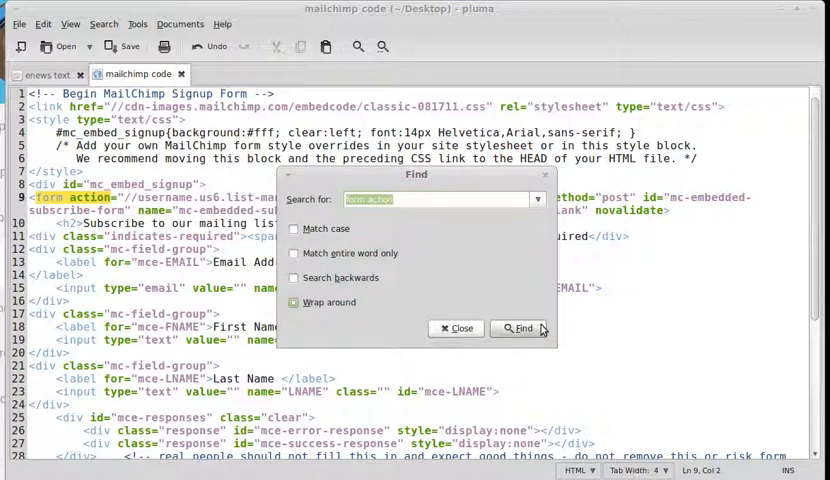
click(518, 328)
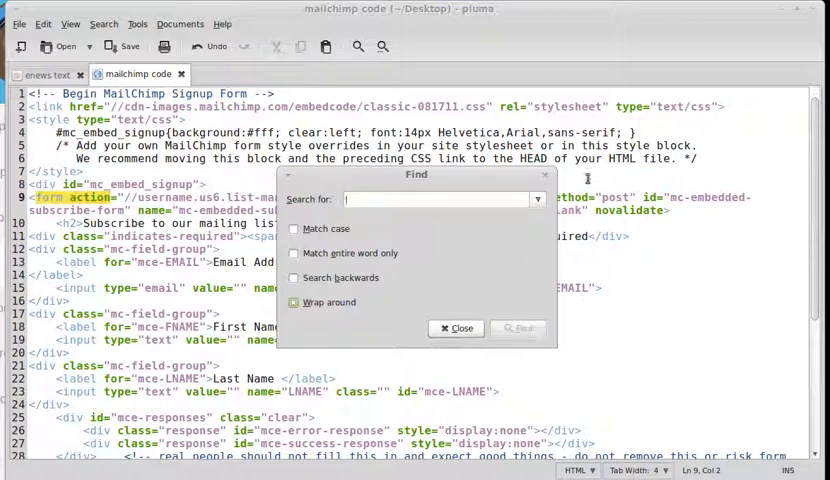
click(456, 328)
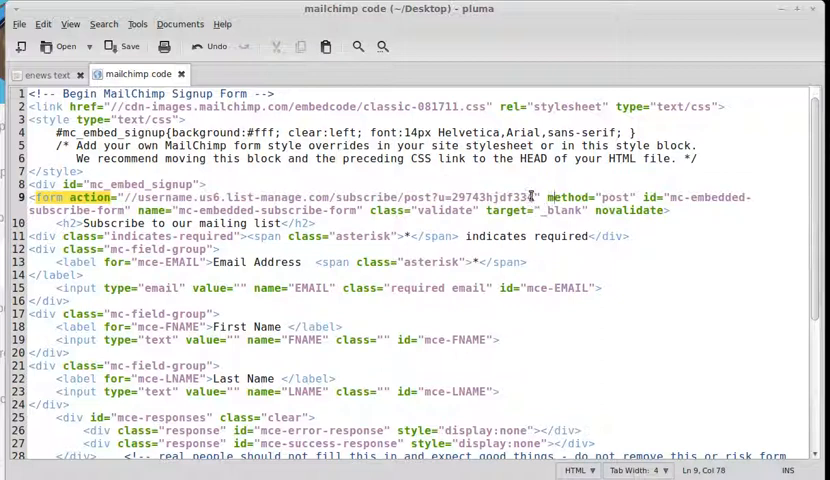
Step: Select the list-manage.com subscribe URL inside the form action attribute
double_click(500, 196)
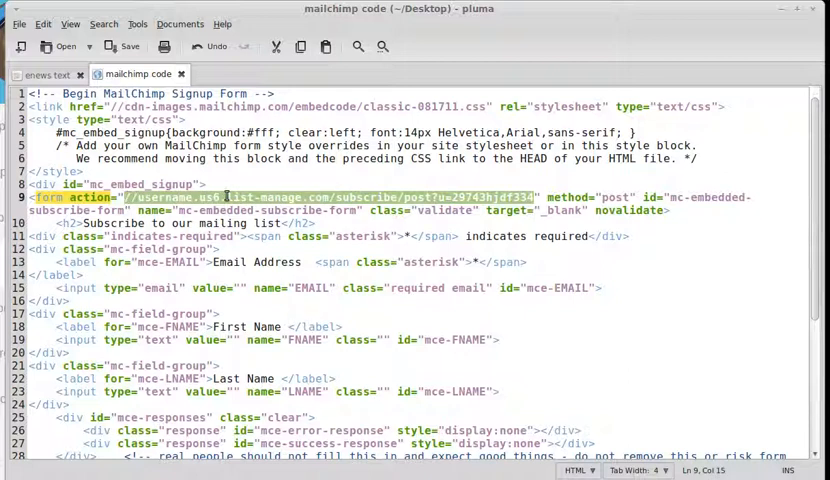
mouse_move(230, 192)
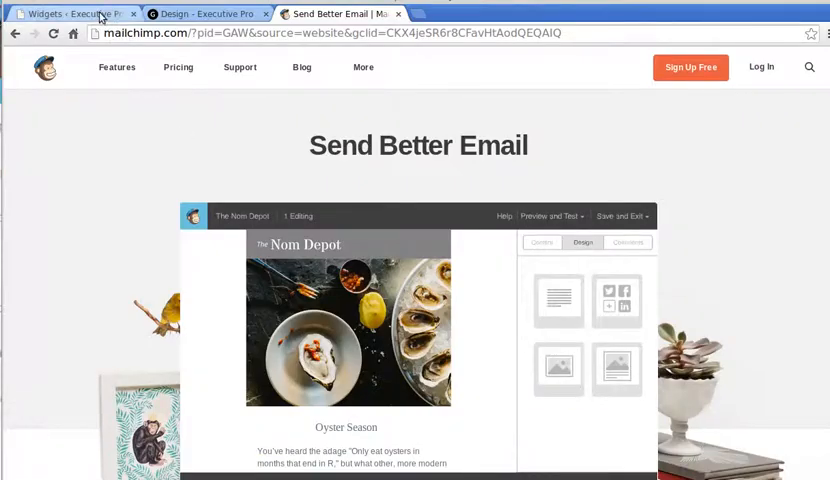
Step: Fill the widget's Form Action with the MailChimp URL ime.us6.list-manage.com/subscribe/post?u=29743hjdf334
click(70, 12)
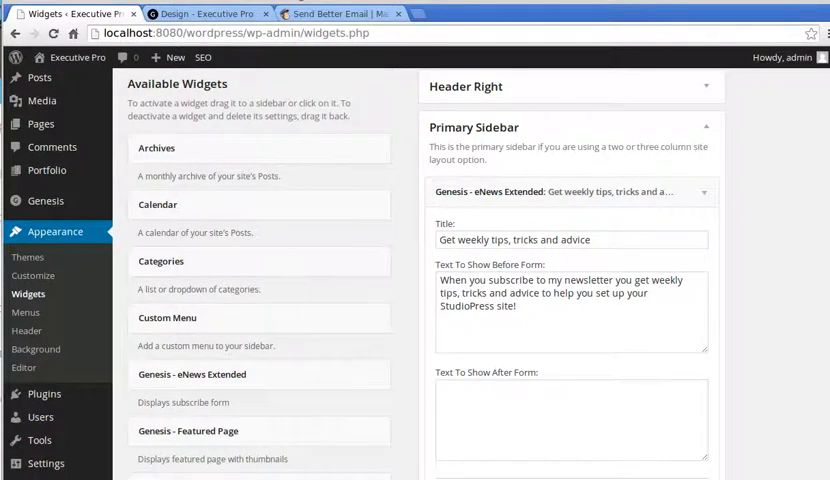
scroll(down, 3)
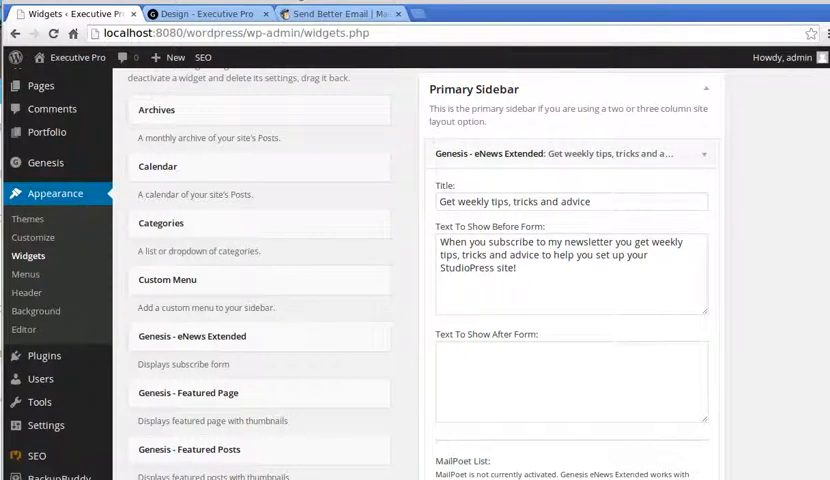
scroll(down, 3)
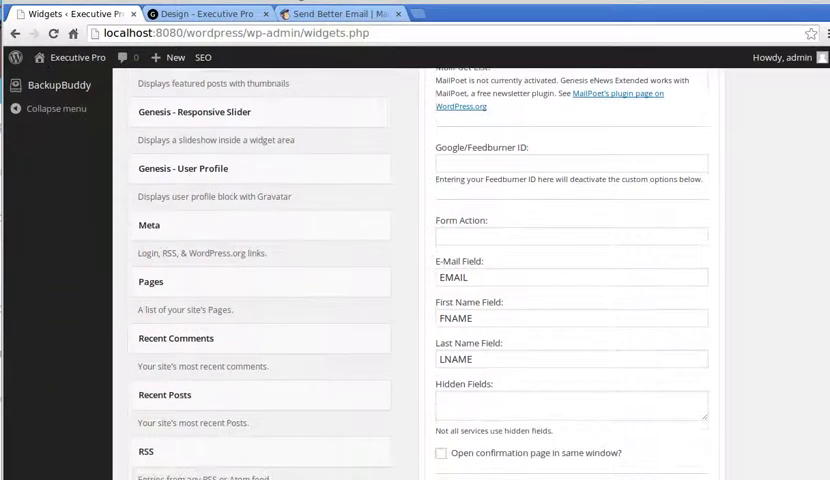
click(570, 236)
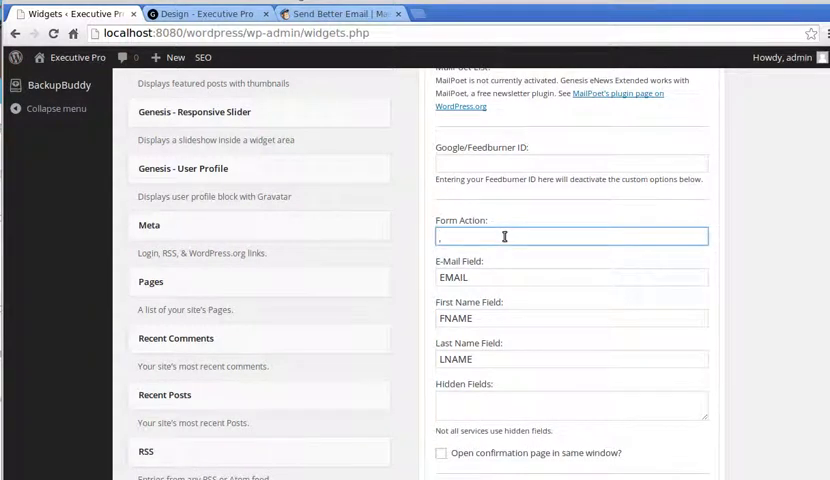
text(ime.us6.list-manage.com/subscribe/post?u=29743hjdf334)
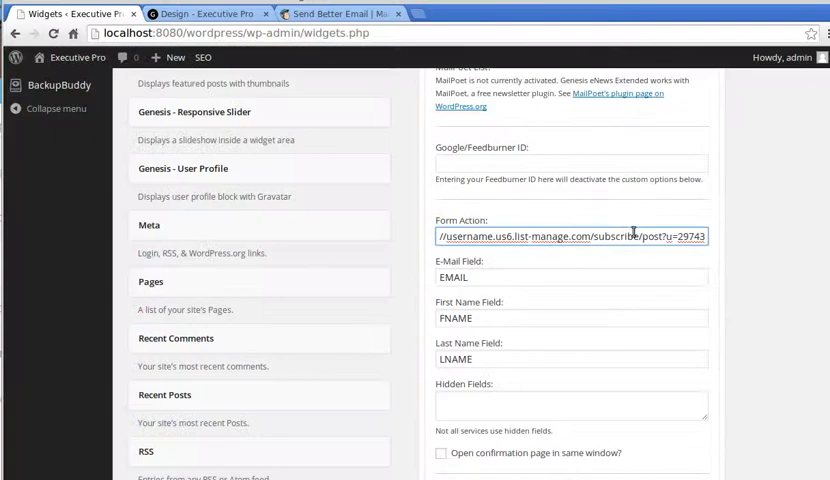
mouse_move(488, 224)
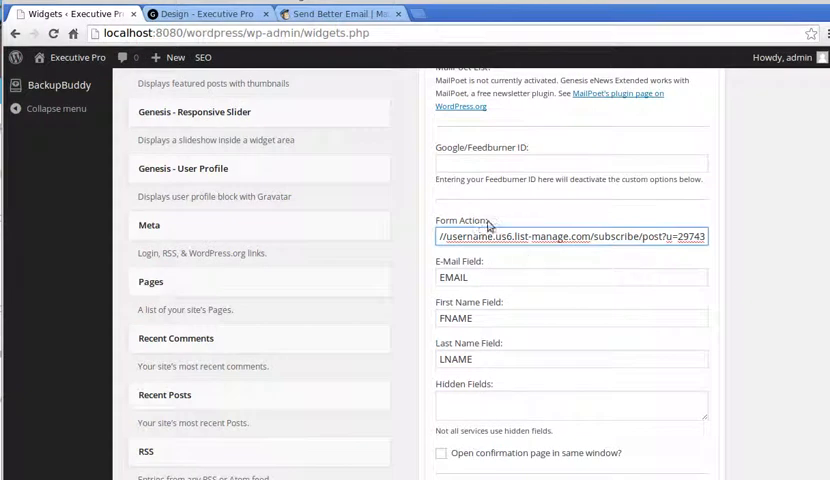
double_click(460, 220)
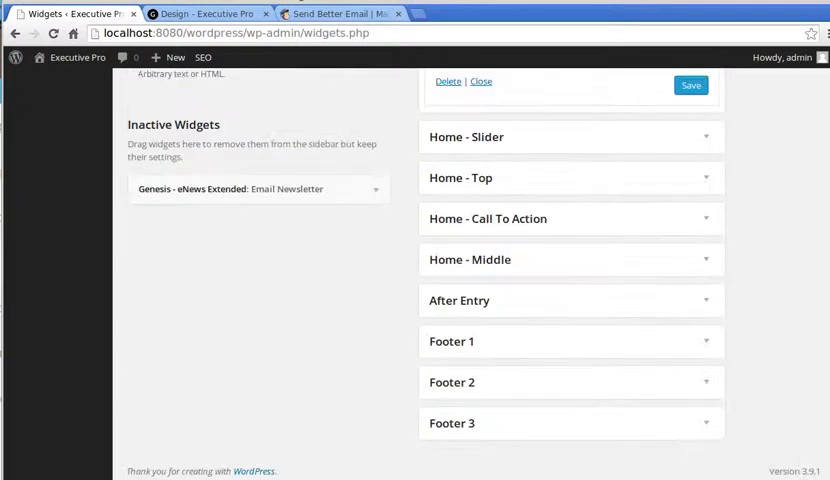
mouse_move(744, 212)
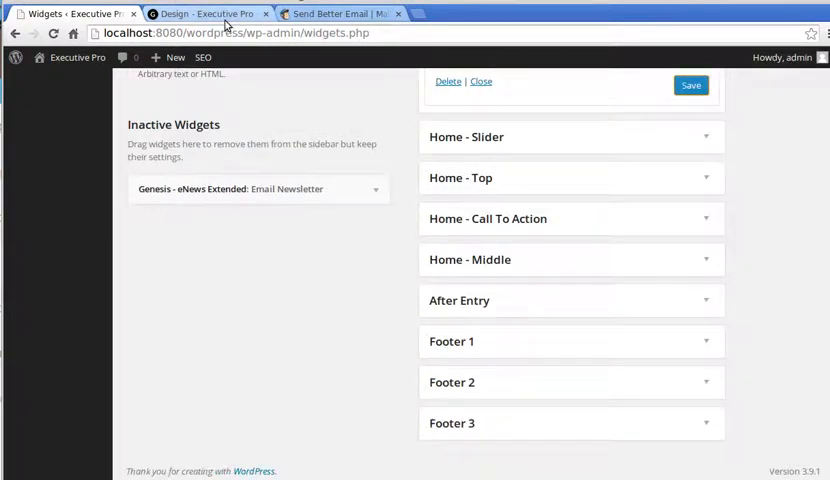
Step: Preview the signup form on the live Design page, then return to the widget's Button Text setting
click(200, 12)
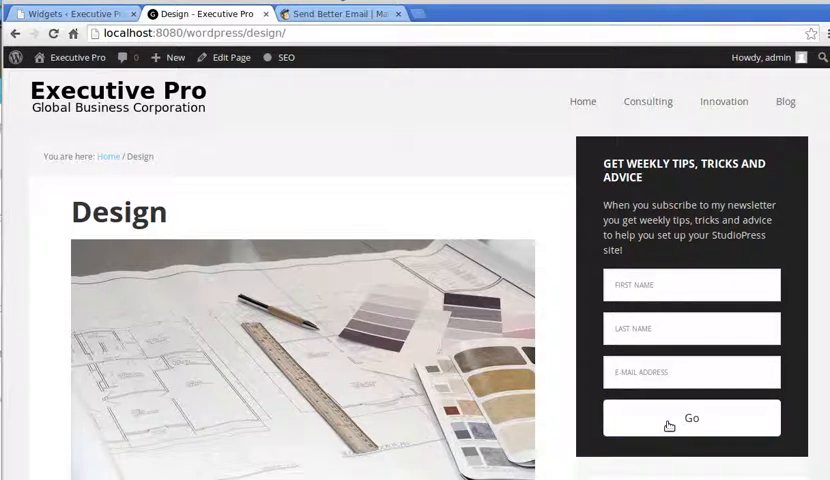
click(70, 12)
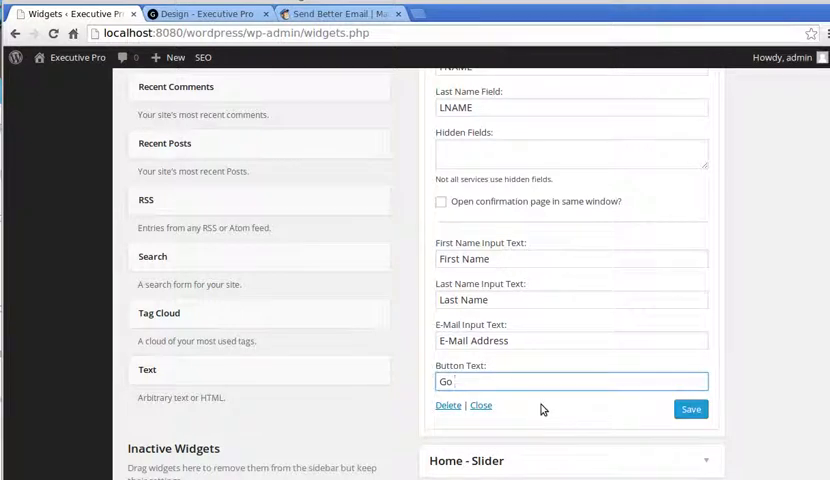
Step: Change the widget's button text to 'Go Now!' and save the settings
text(Now!)
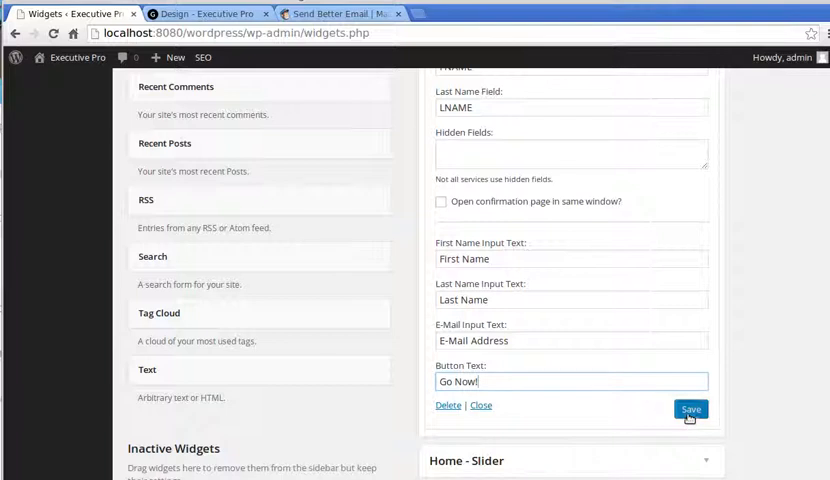
click(204, 12)
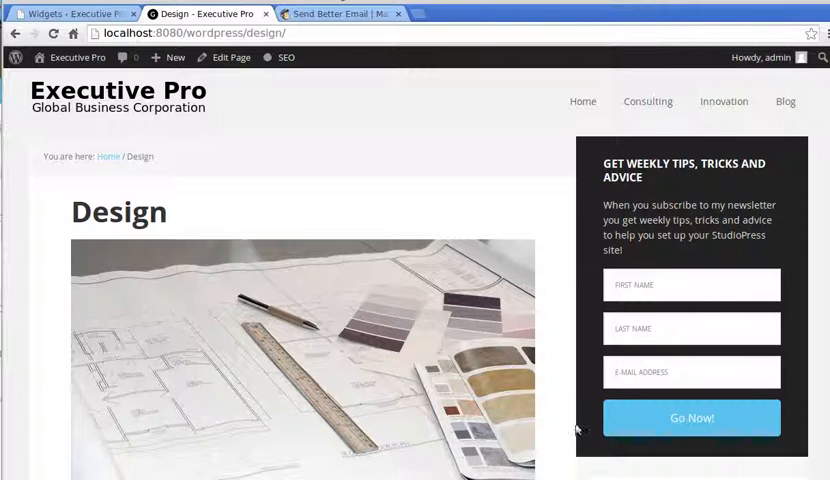
mouse_move(596, 440)
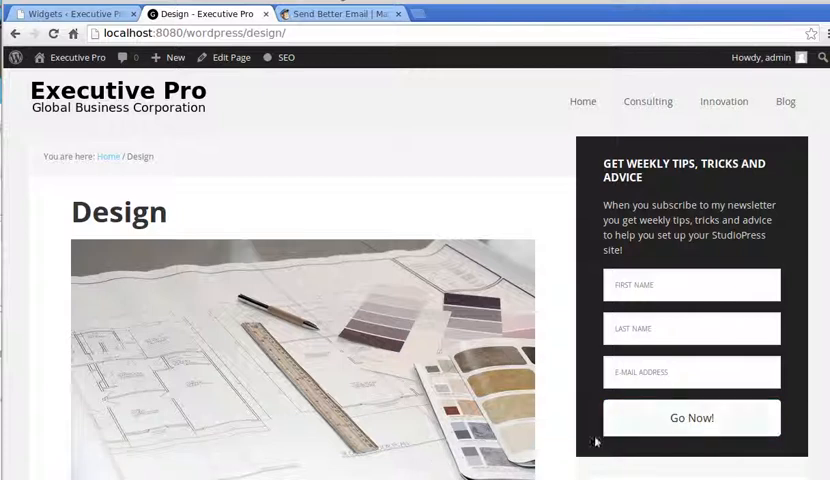
mouse_move(584, 446)
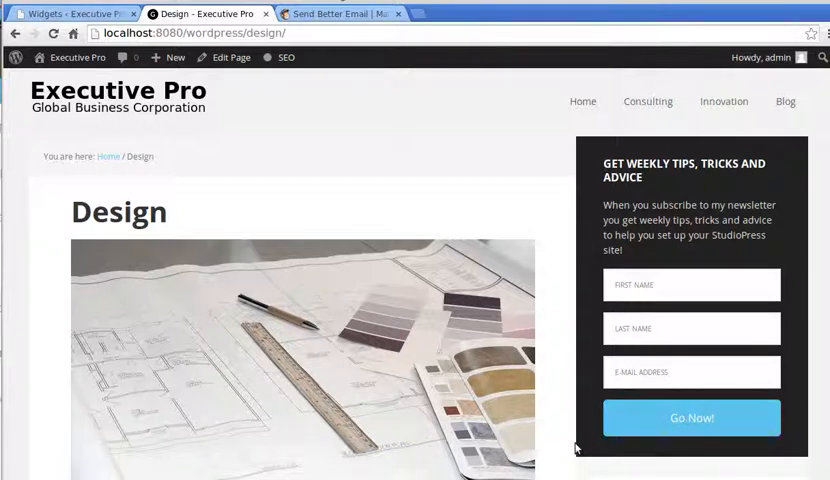